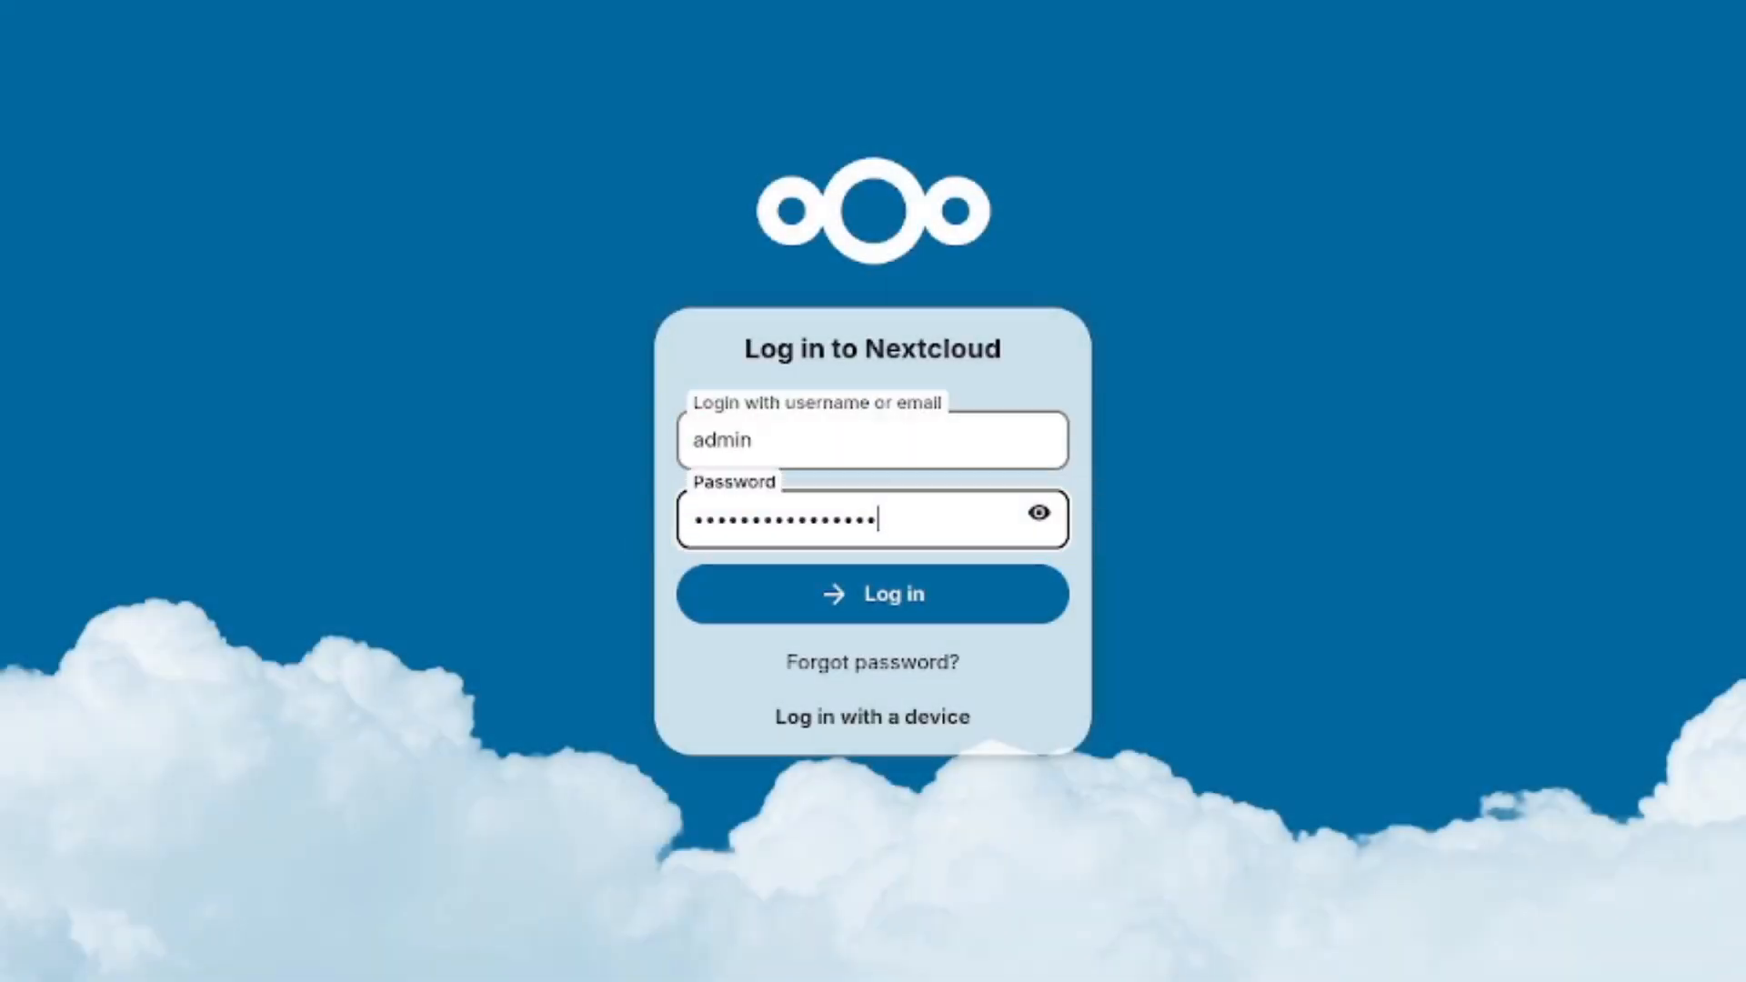
Log into Nextcloud as admin and bring up the account menu
left_click(872, 593)
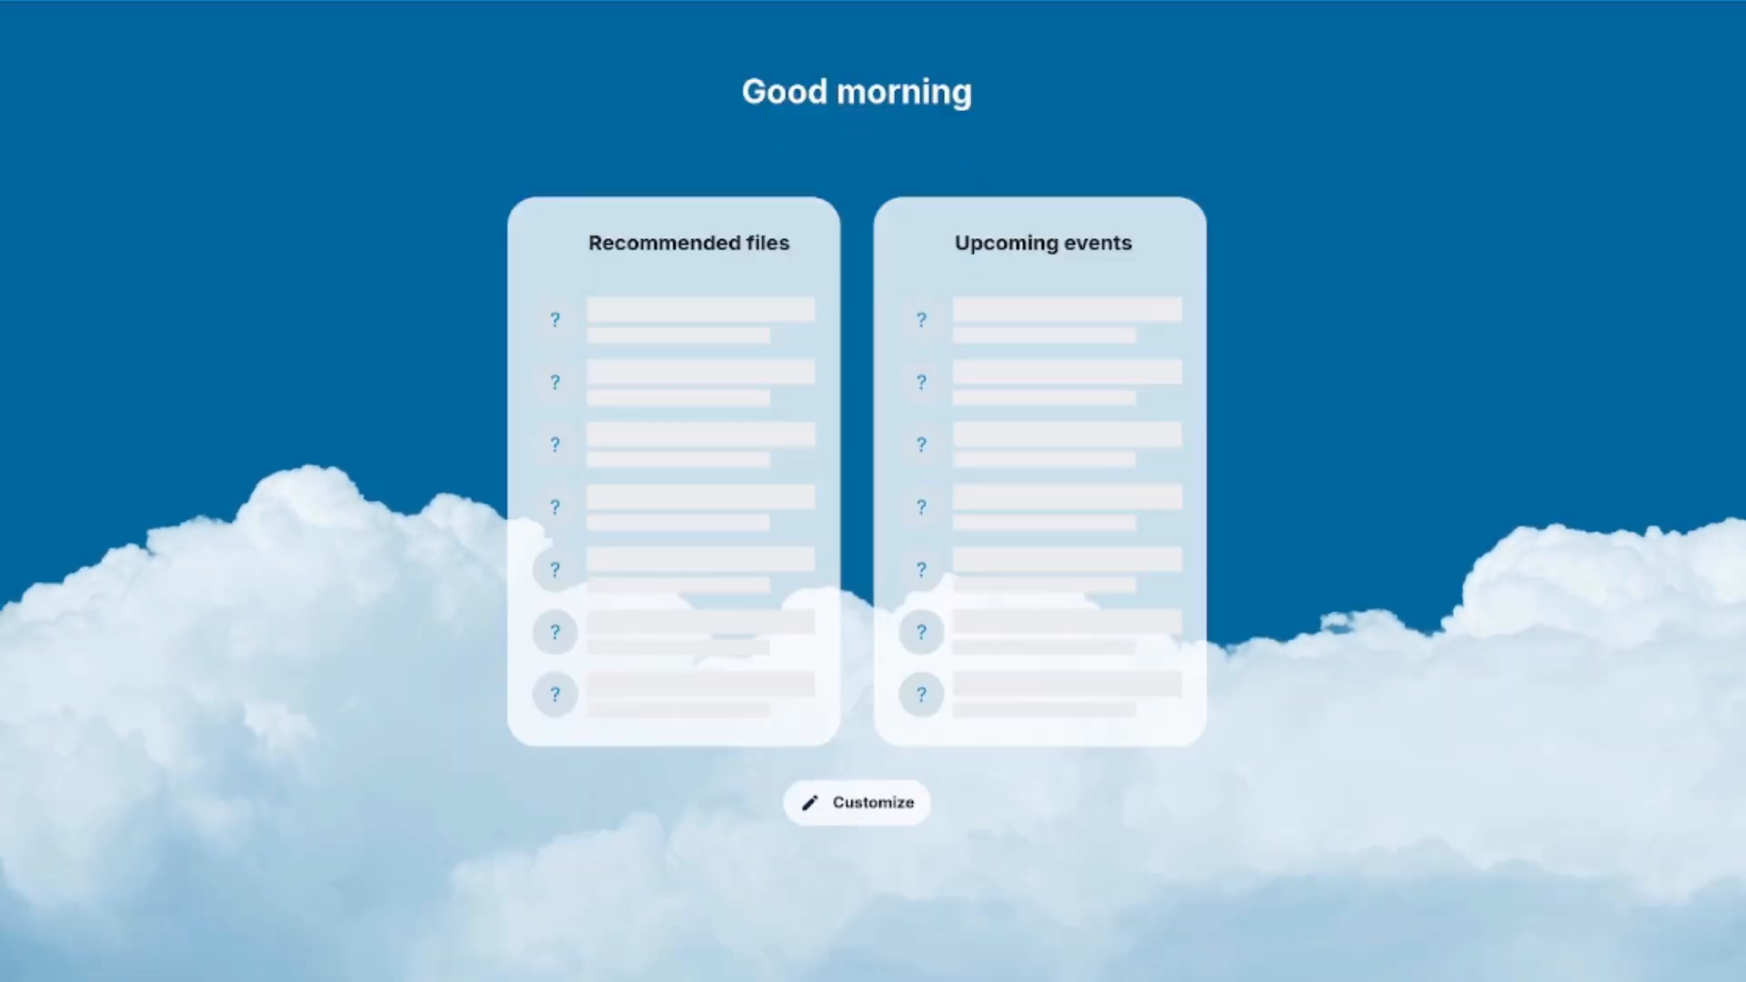
left_click(1684, 36)
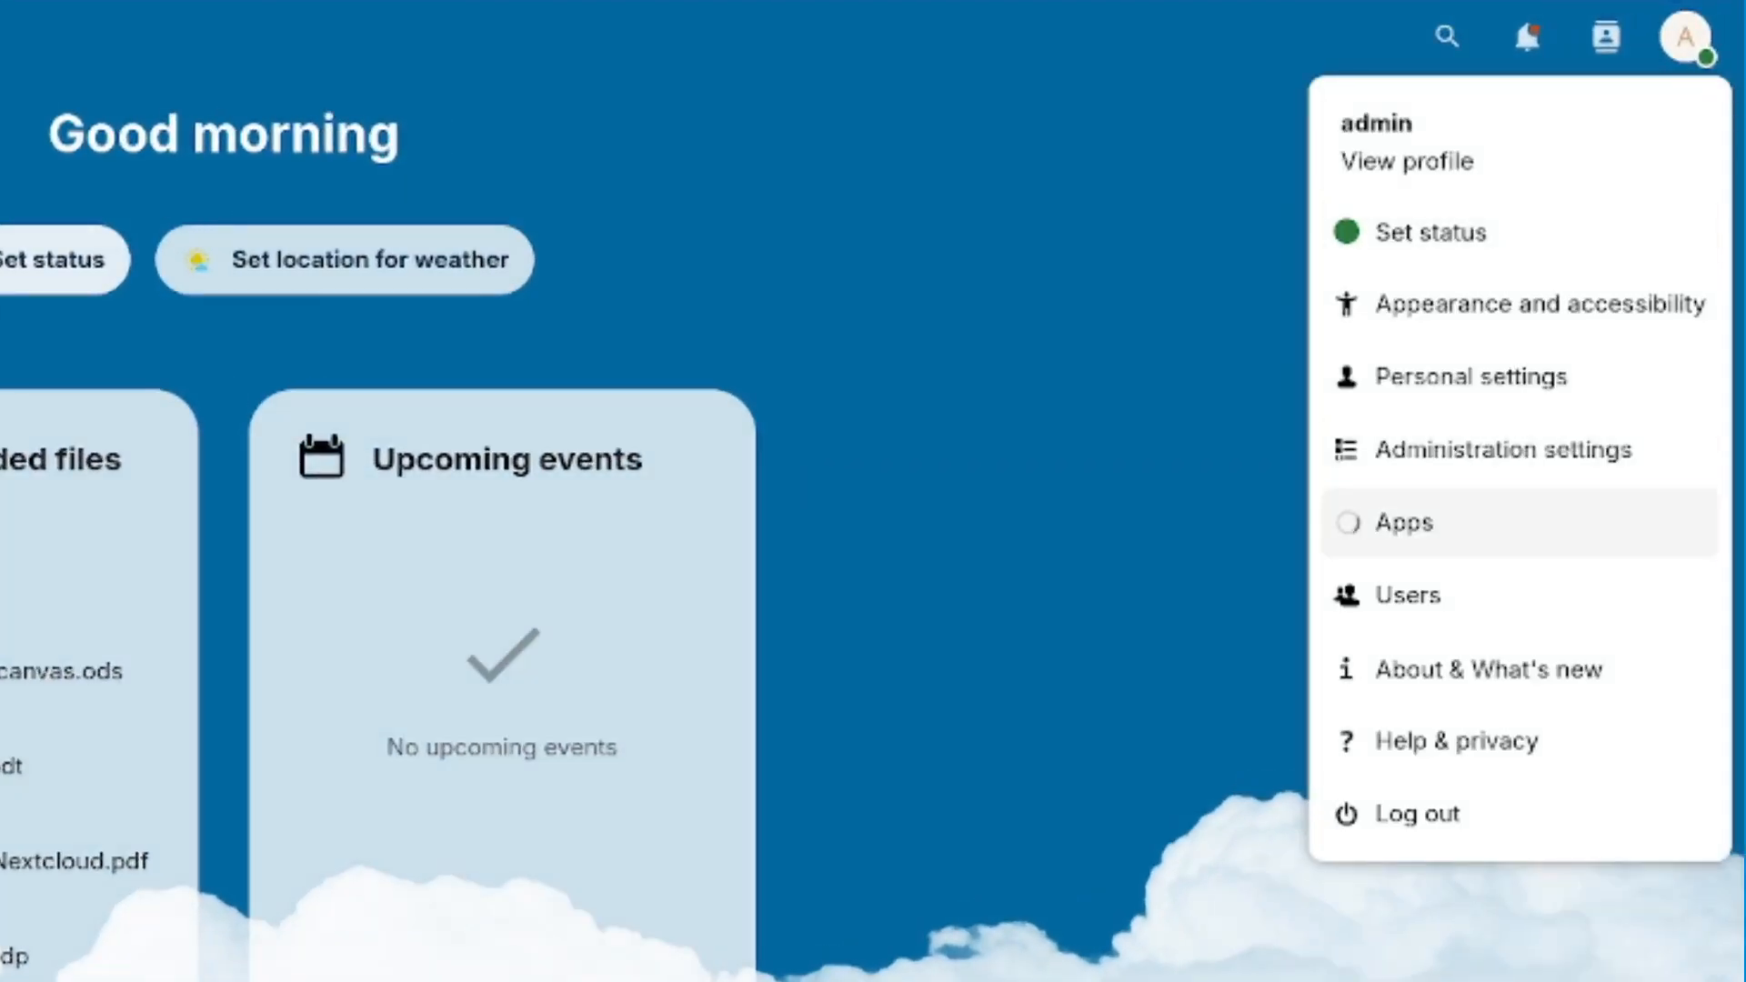
Find DAV Push in the Apps list and download and enable it
left_click(1402, 522)
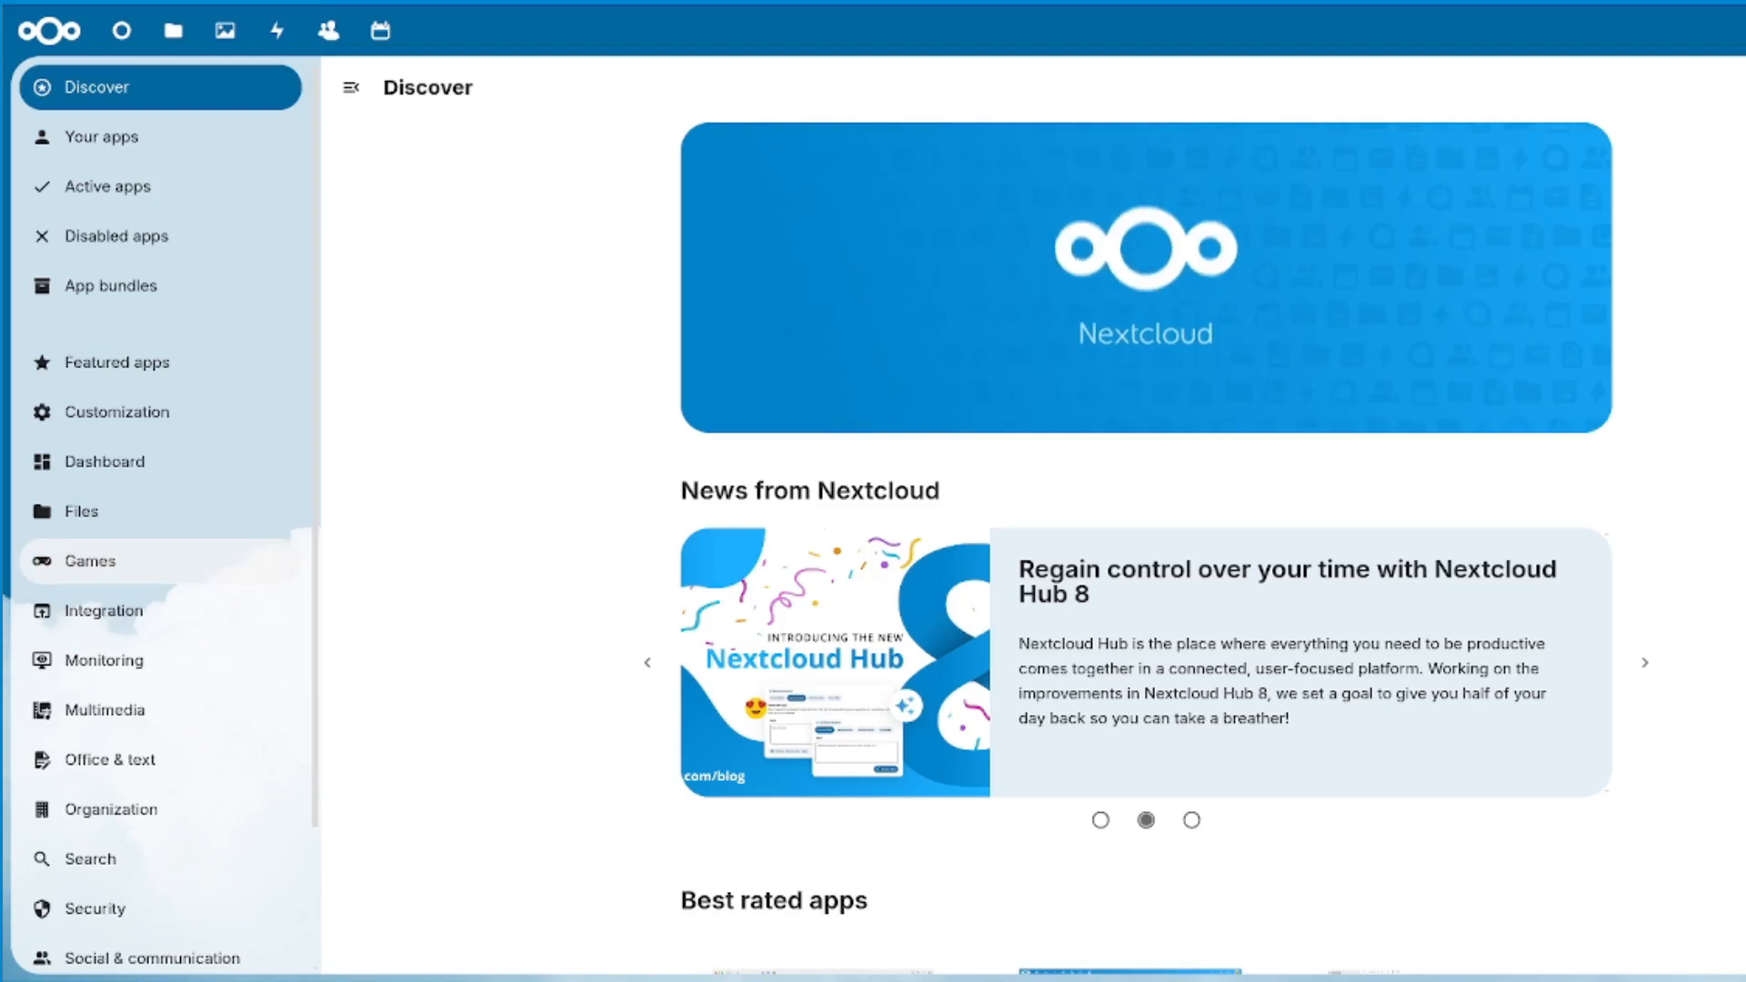
scroll("down", 3)
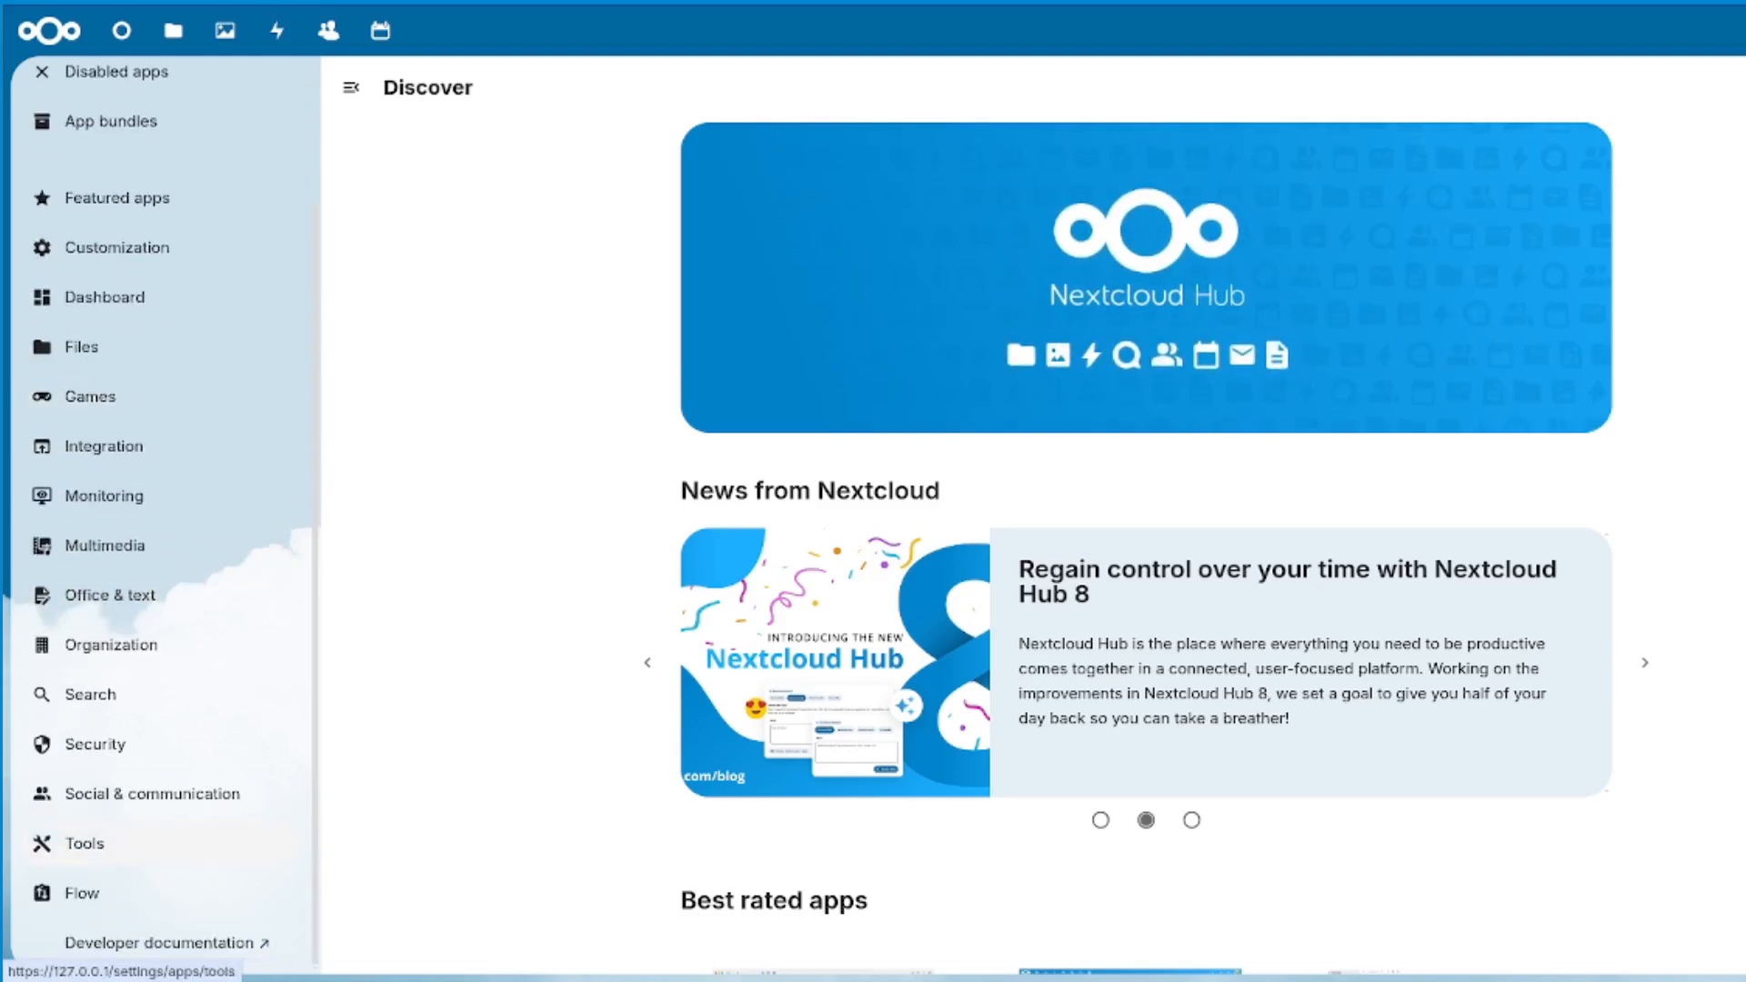
scroll("down", 3)
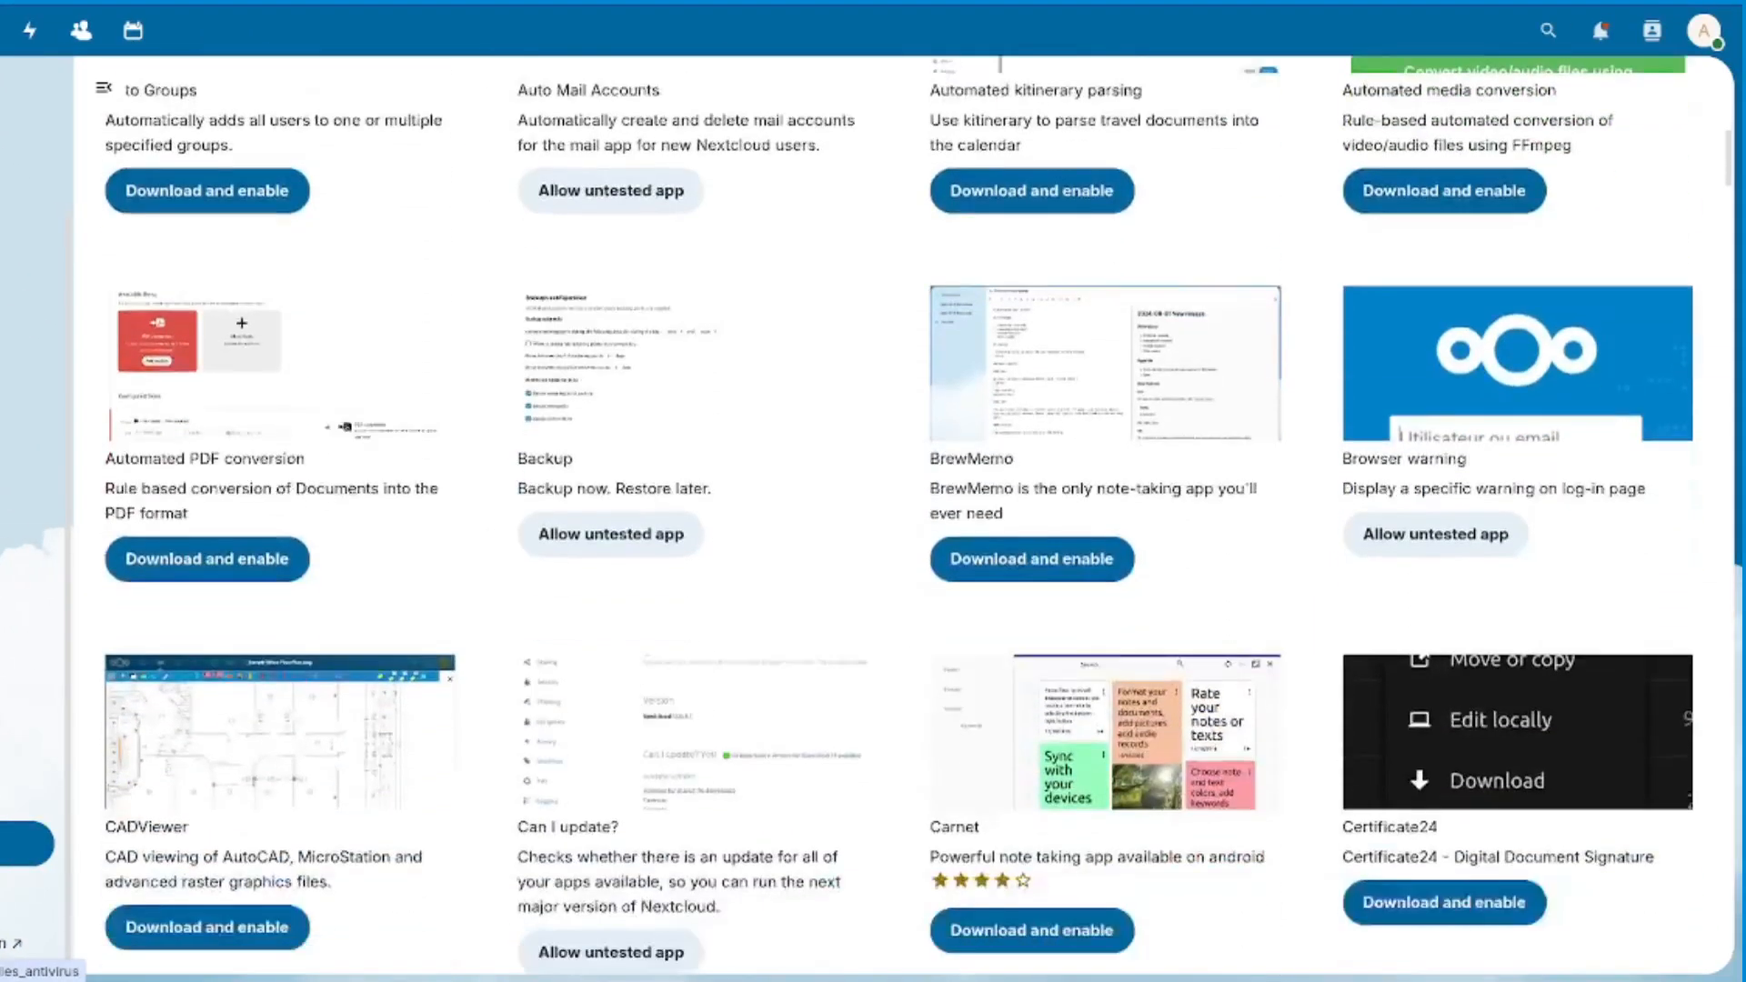
scroll("down", 3)
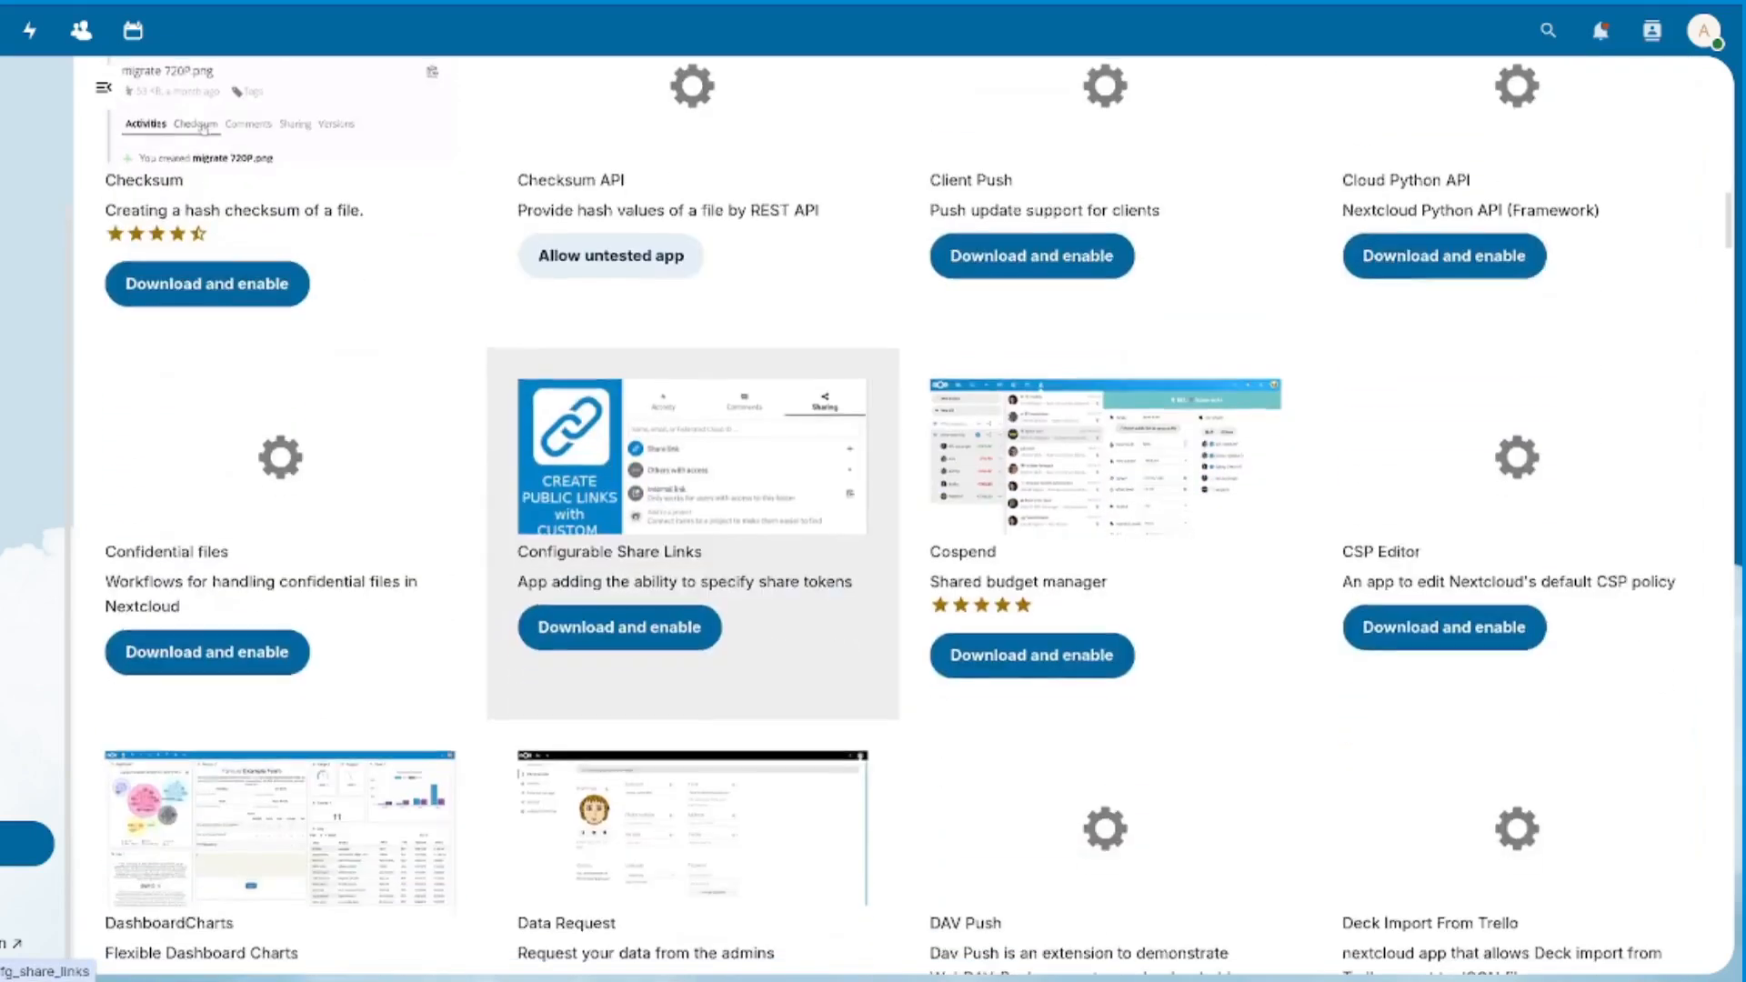
scroll("down", 3)
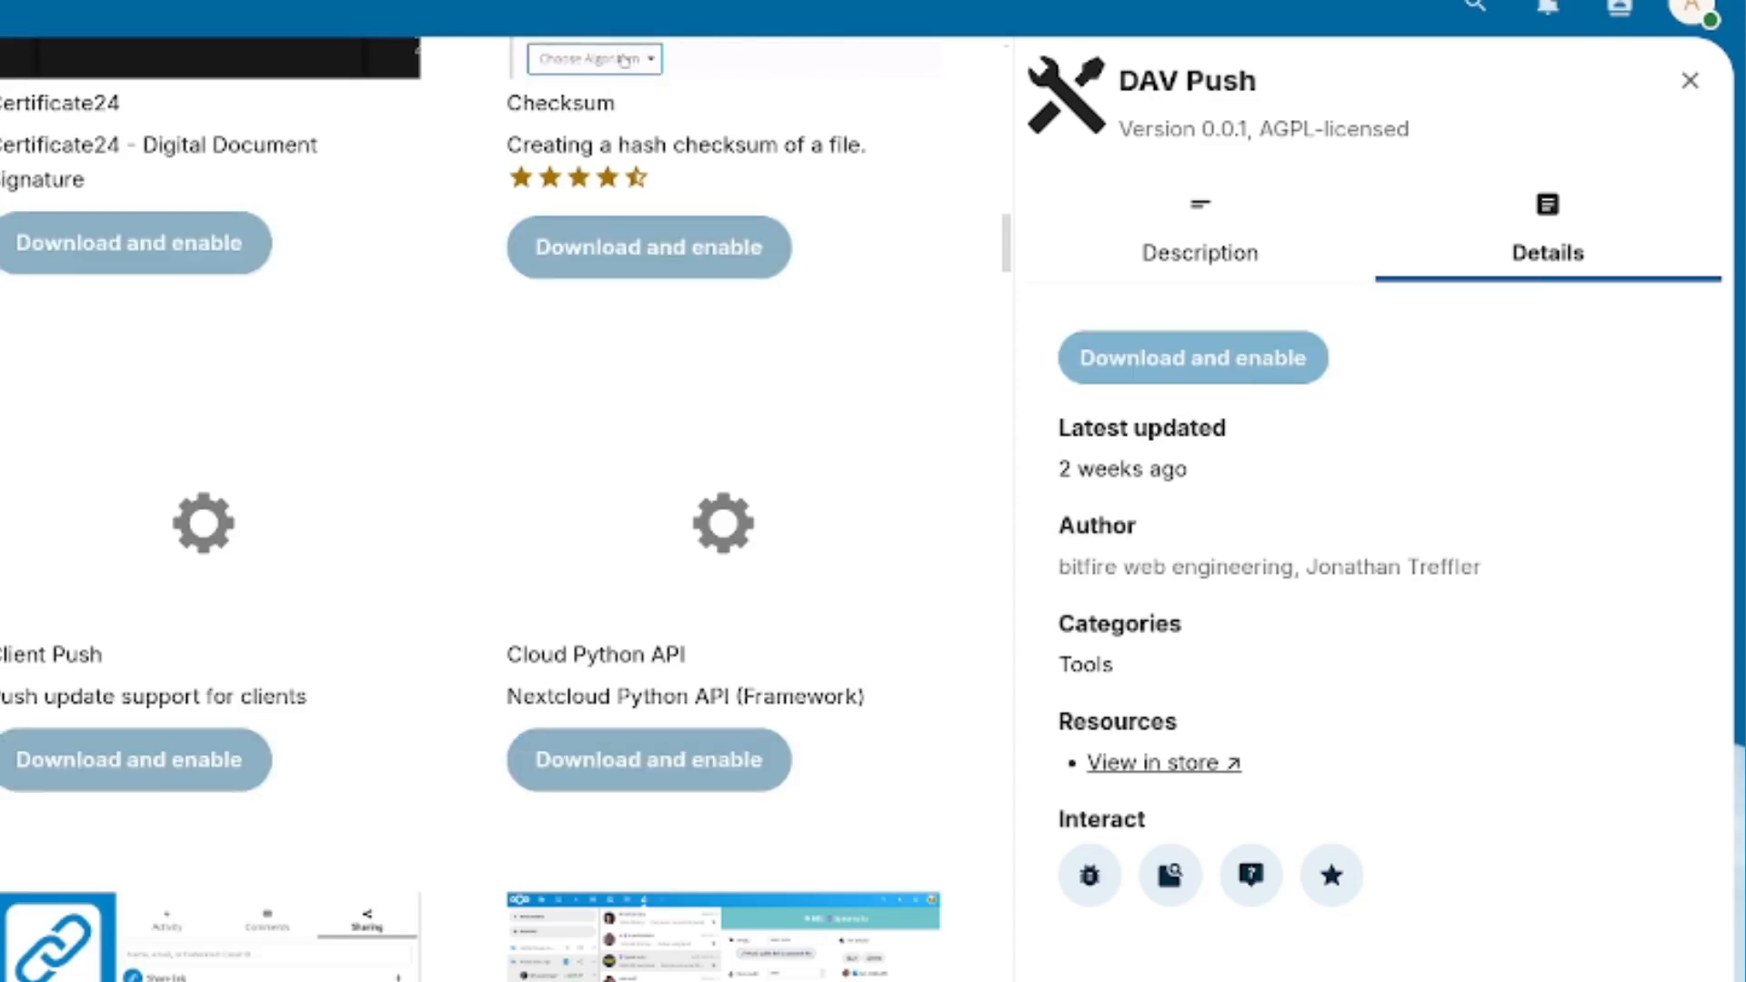
left_click(593, 58)
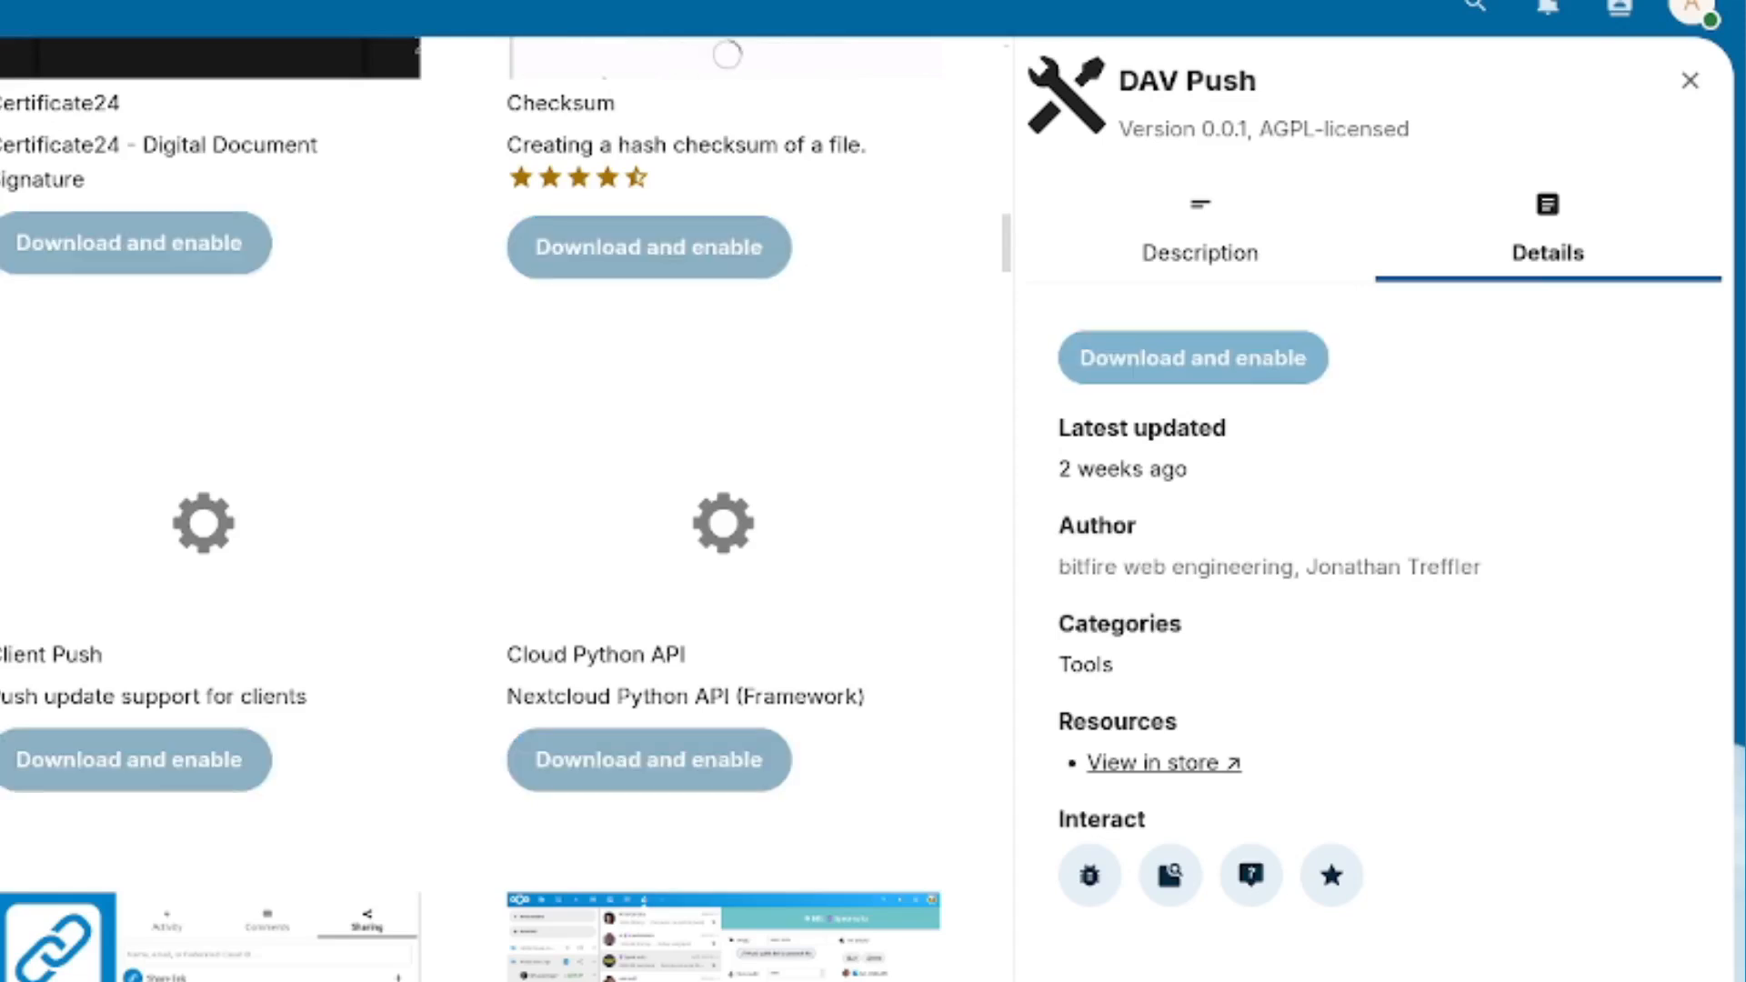
scroll("up", 3)
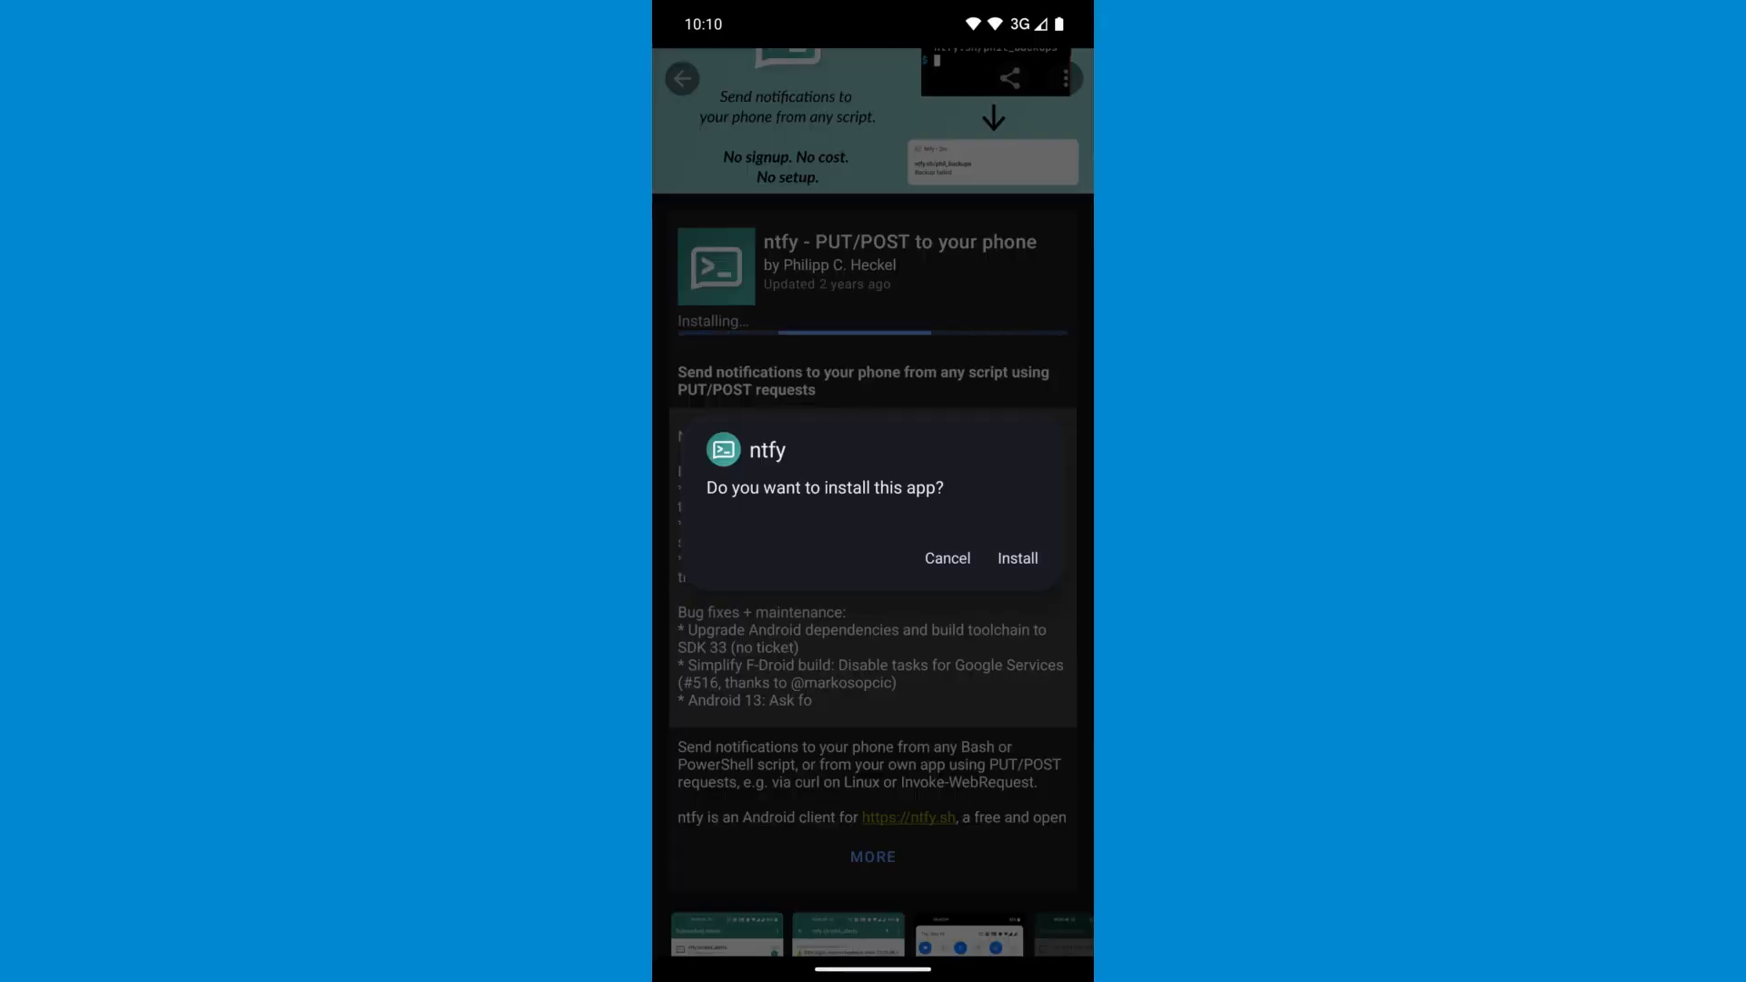
Install ntfy from F-Droid, launch it and allow it to send notifications
left_click(1015, 558)
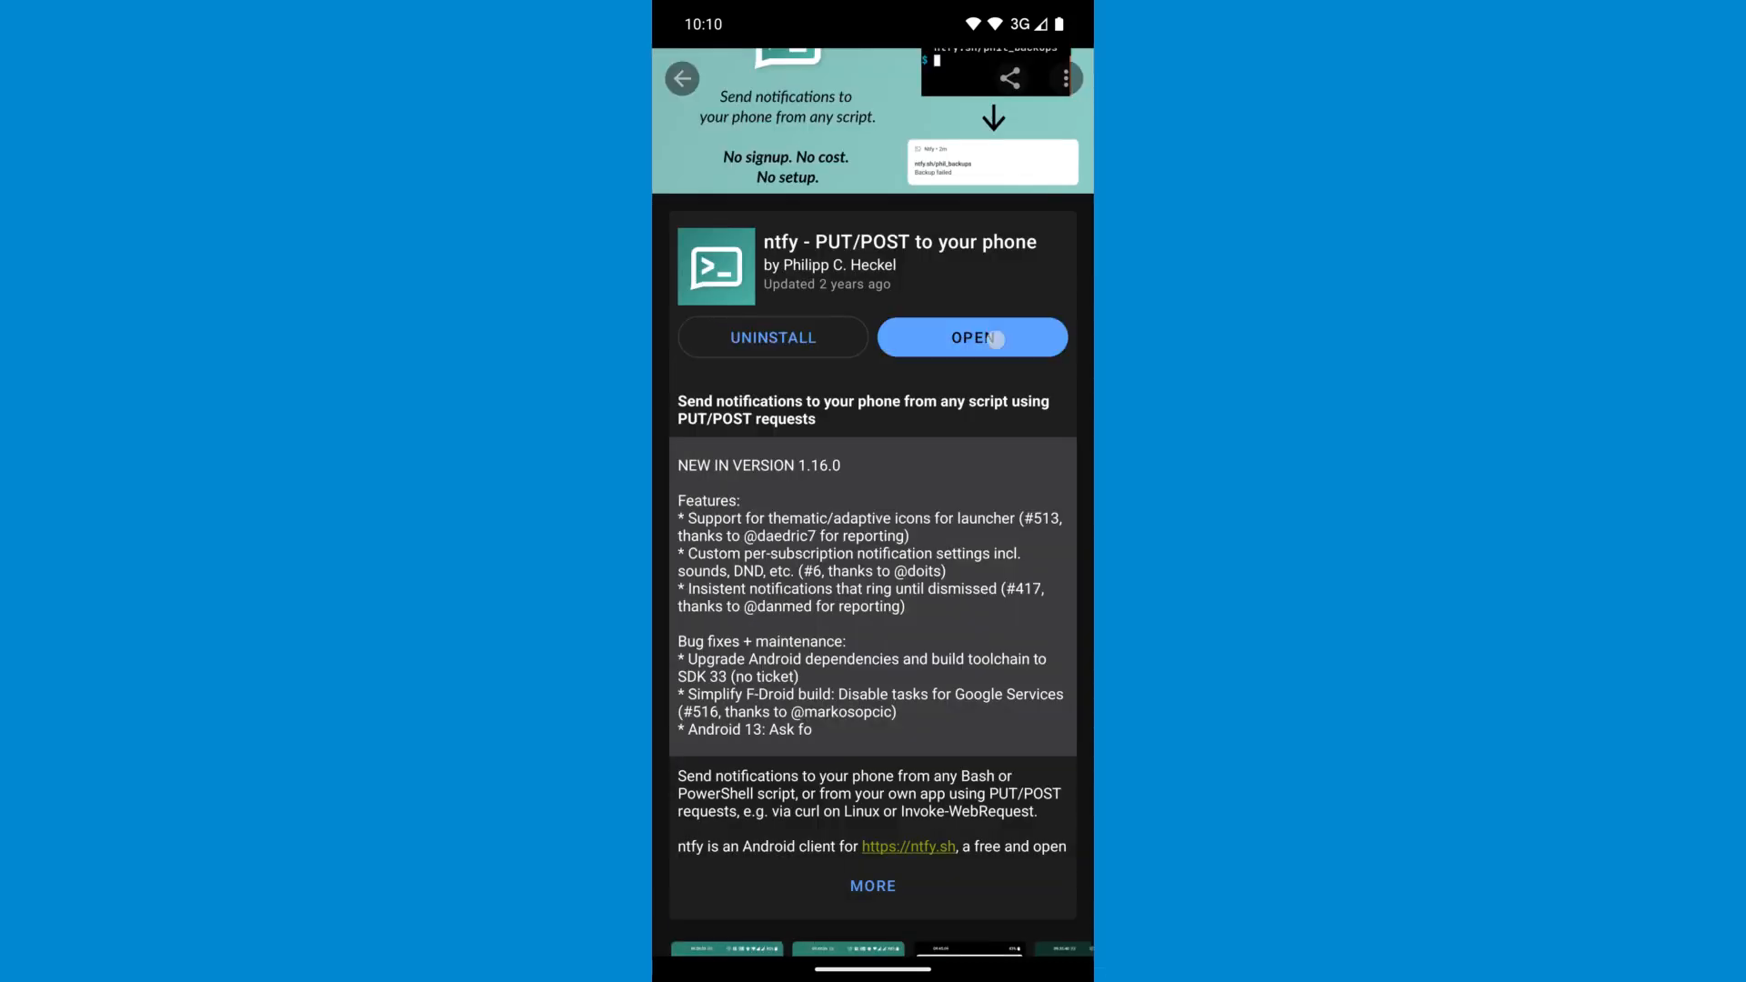
left_click(972, 338)
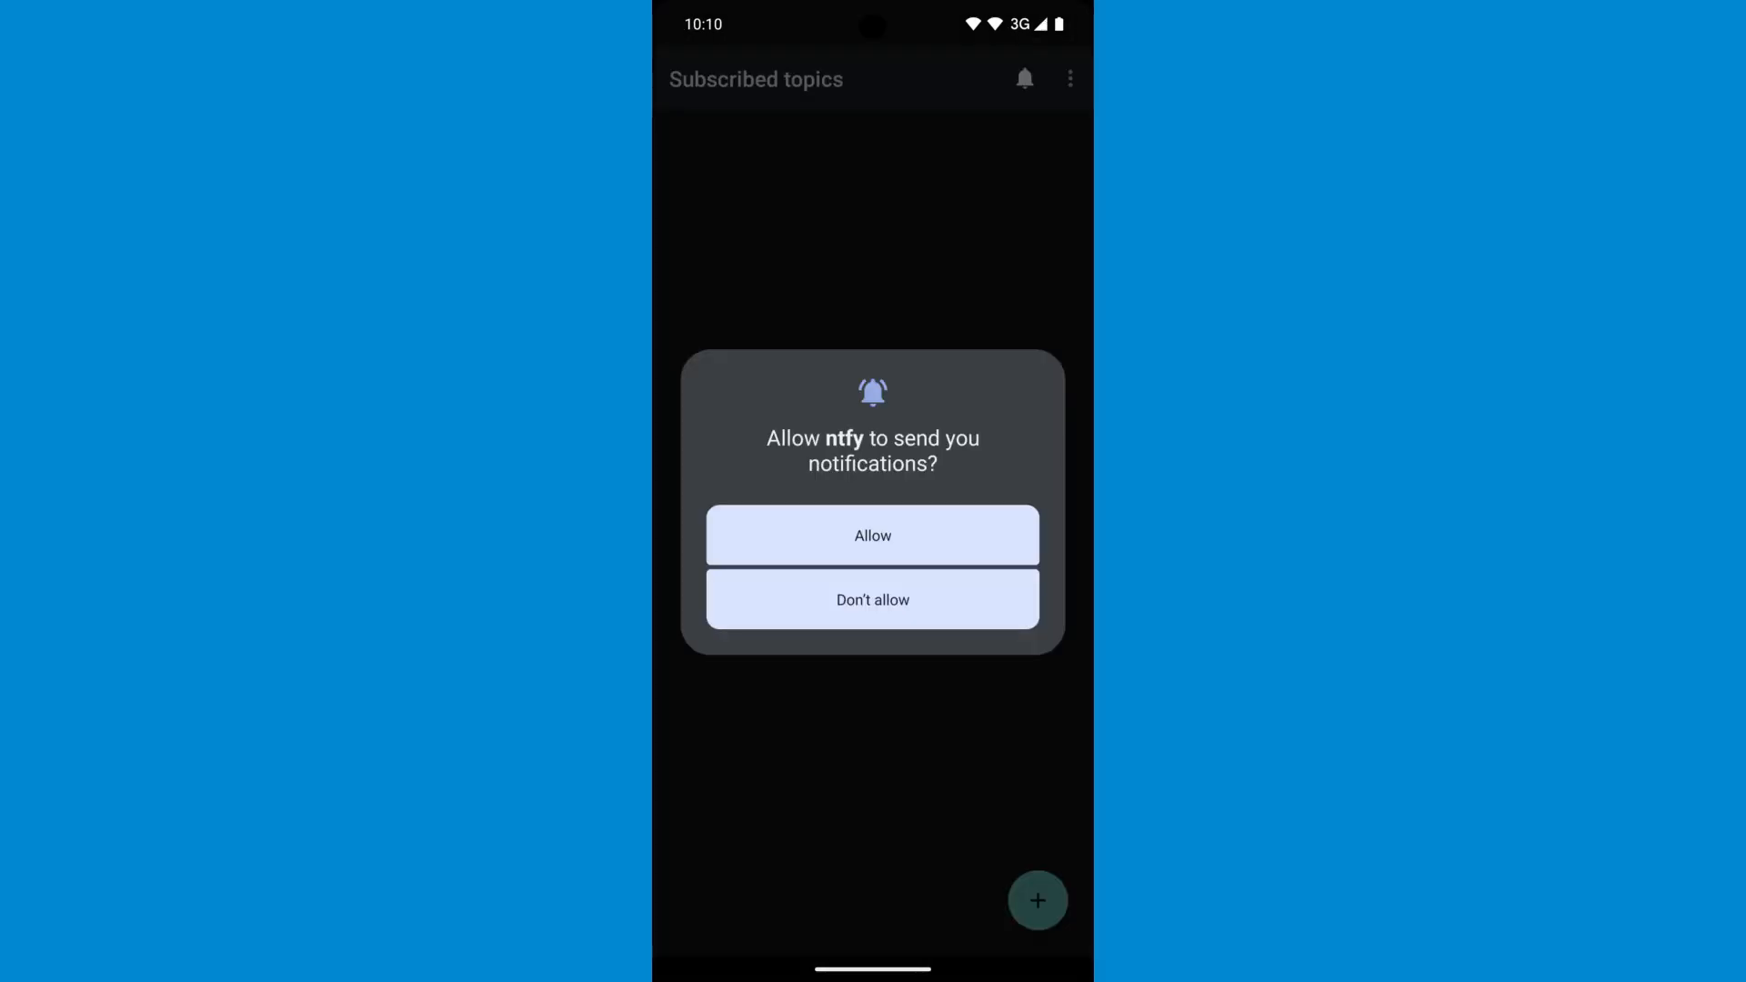
left_click(871, 535)
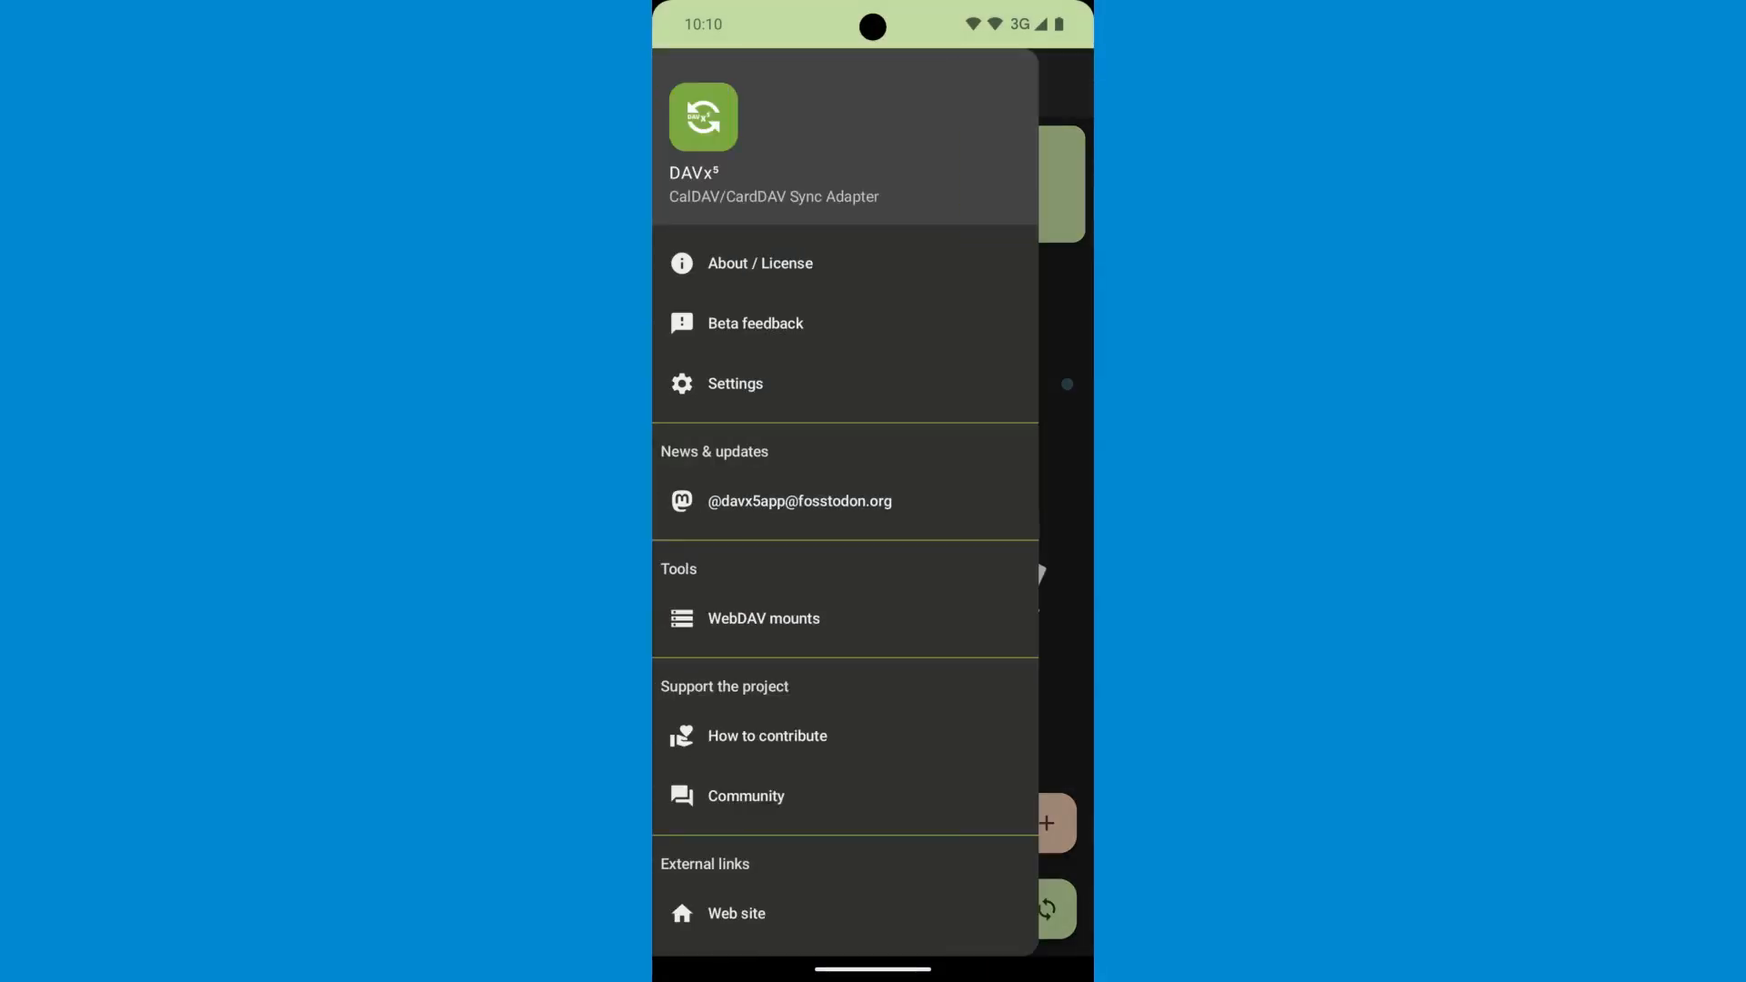
In DAVx5 settings under Integration, select ntfy as the UnifiedPush provider and return to accounts
left_click(735, 384)
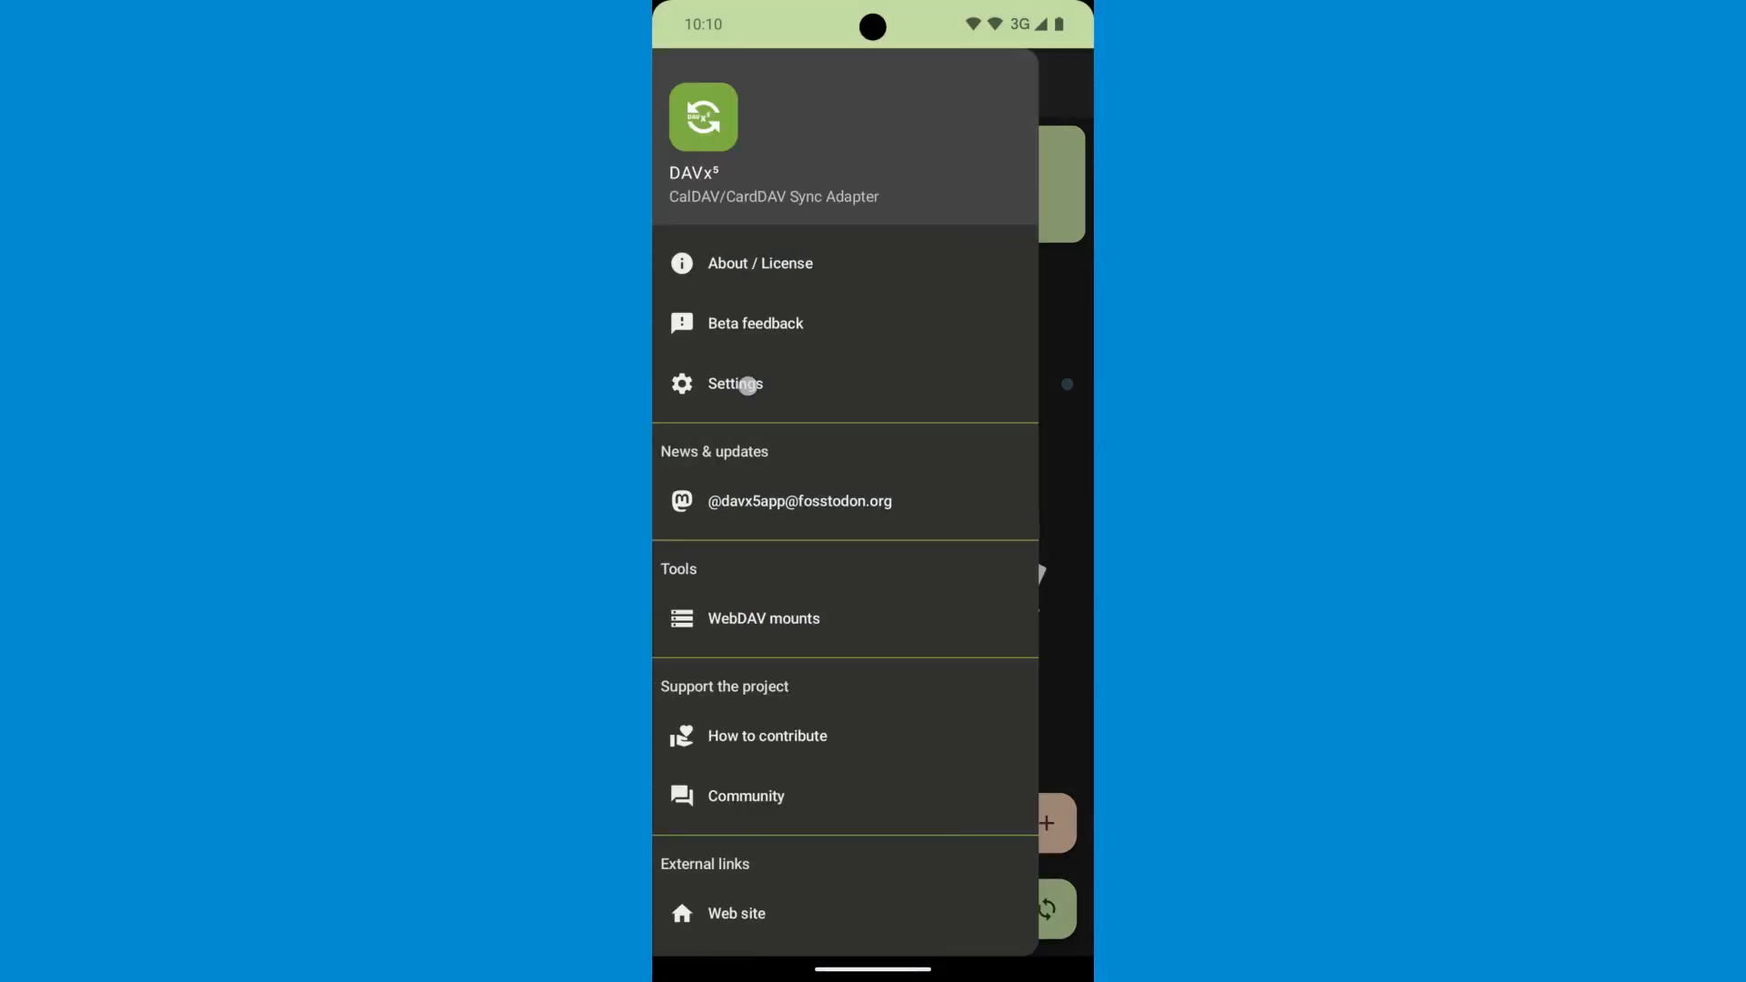
left_click(735, 383)
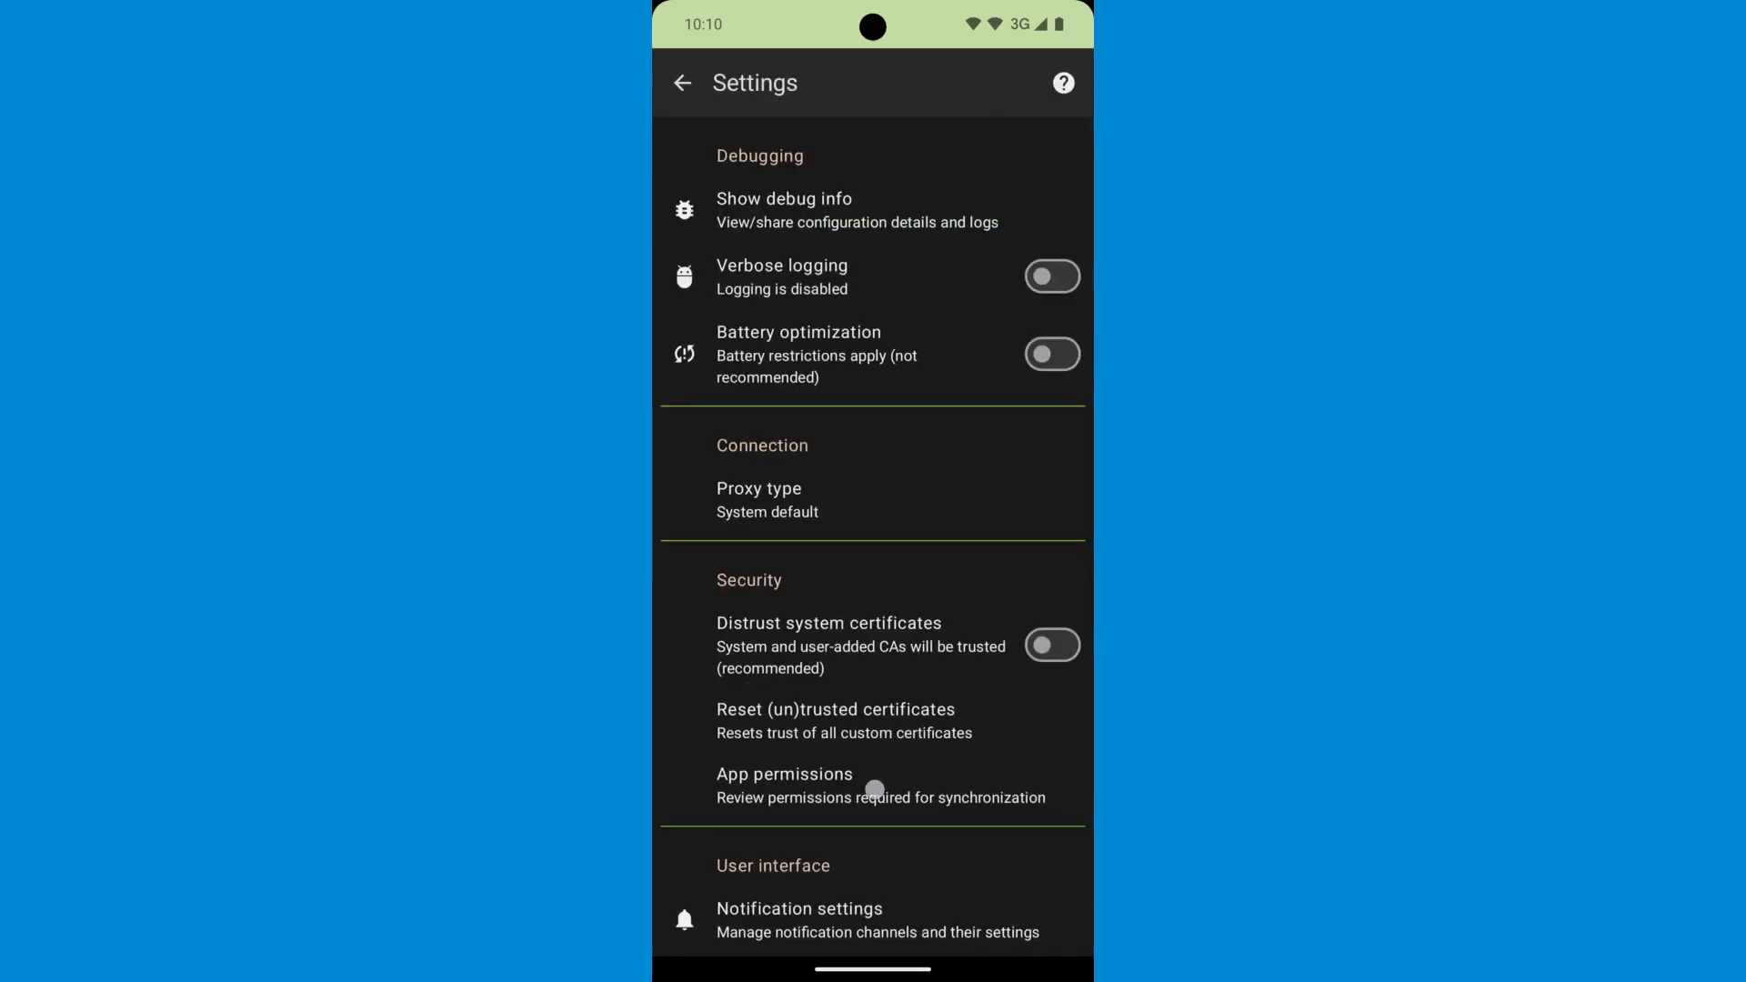
scroll("down", 3)
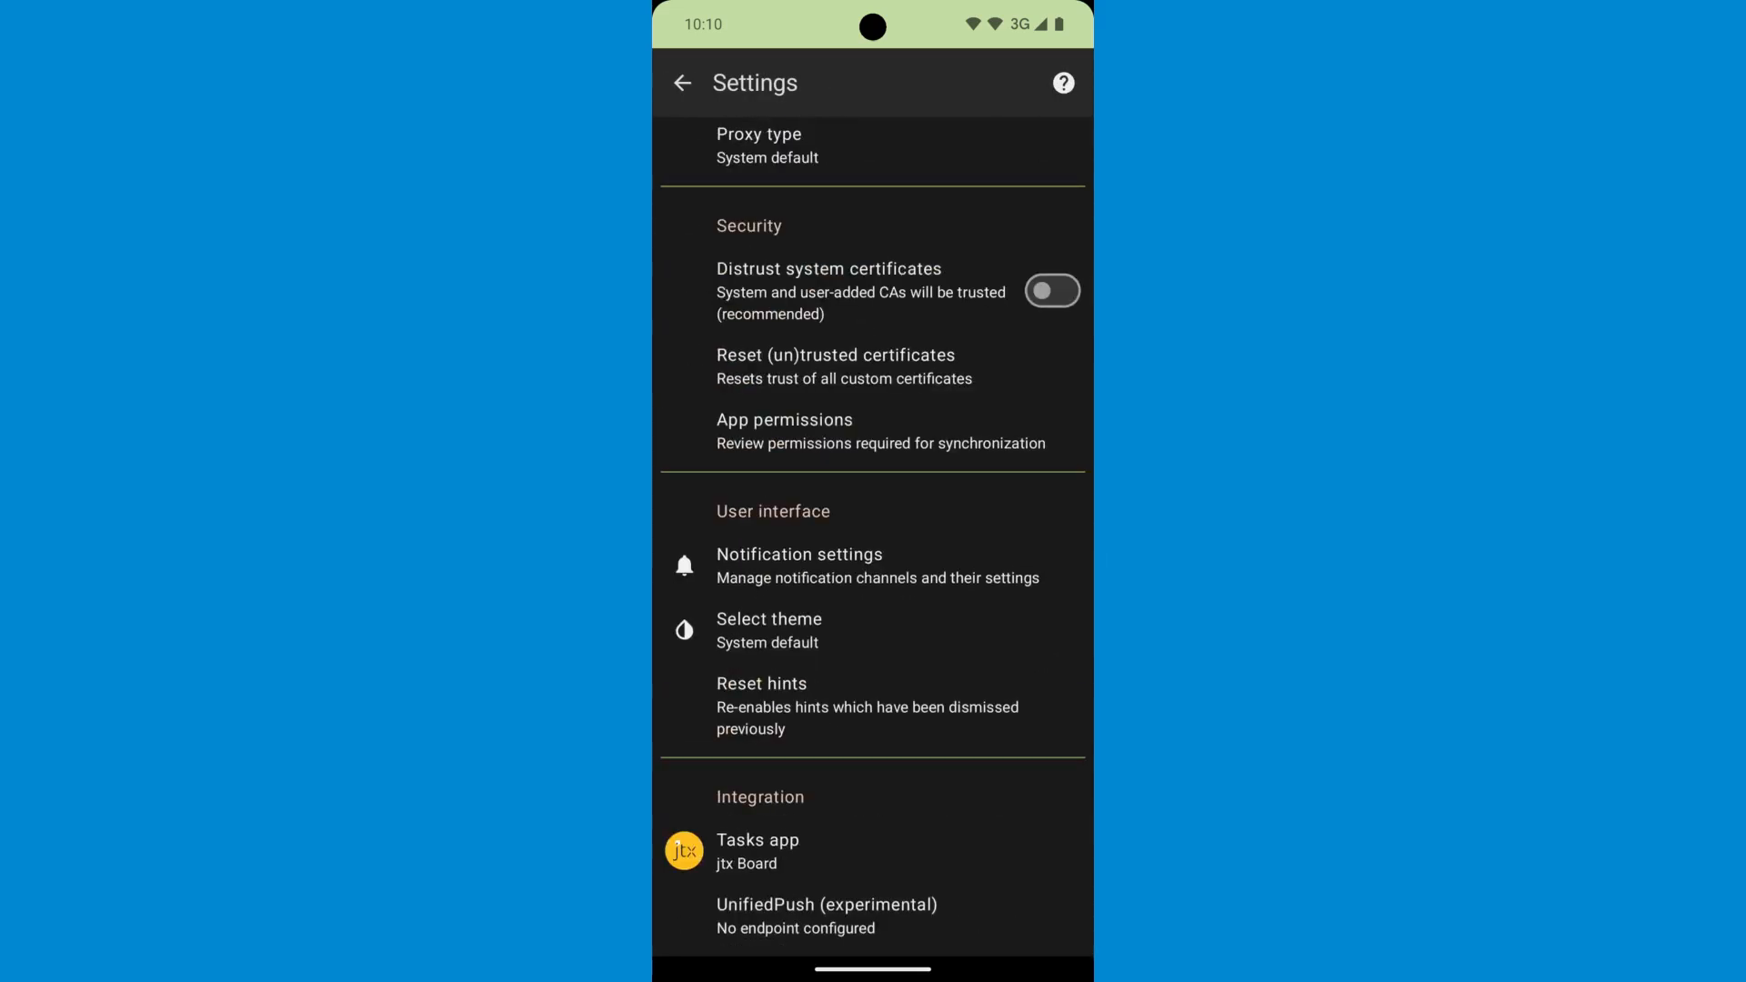
left_click(828, 915)
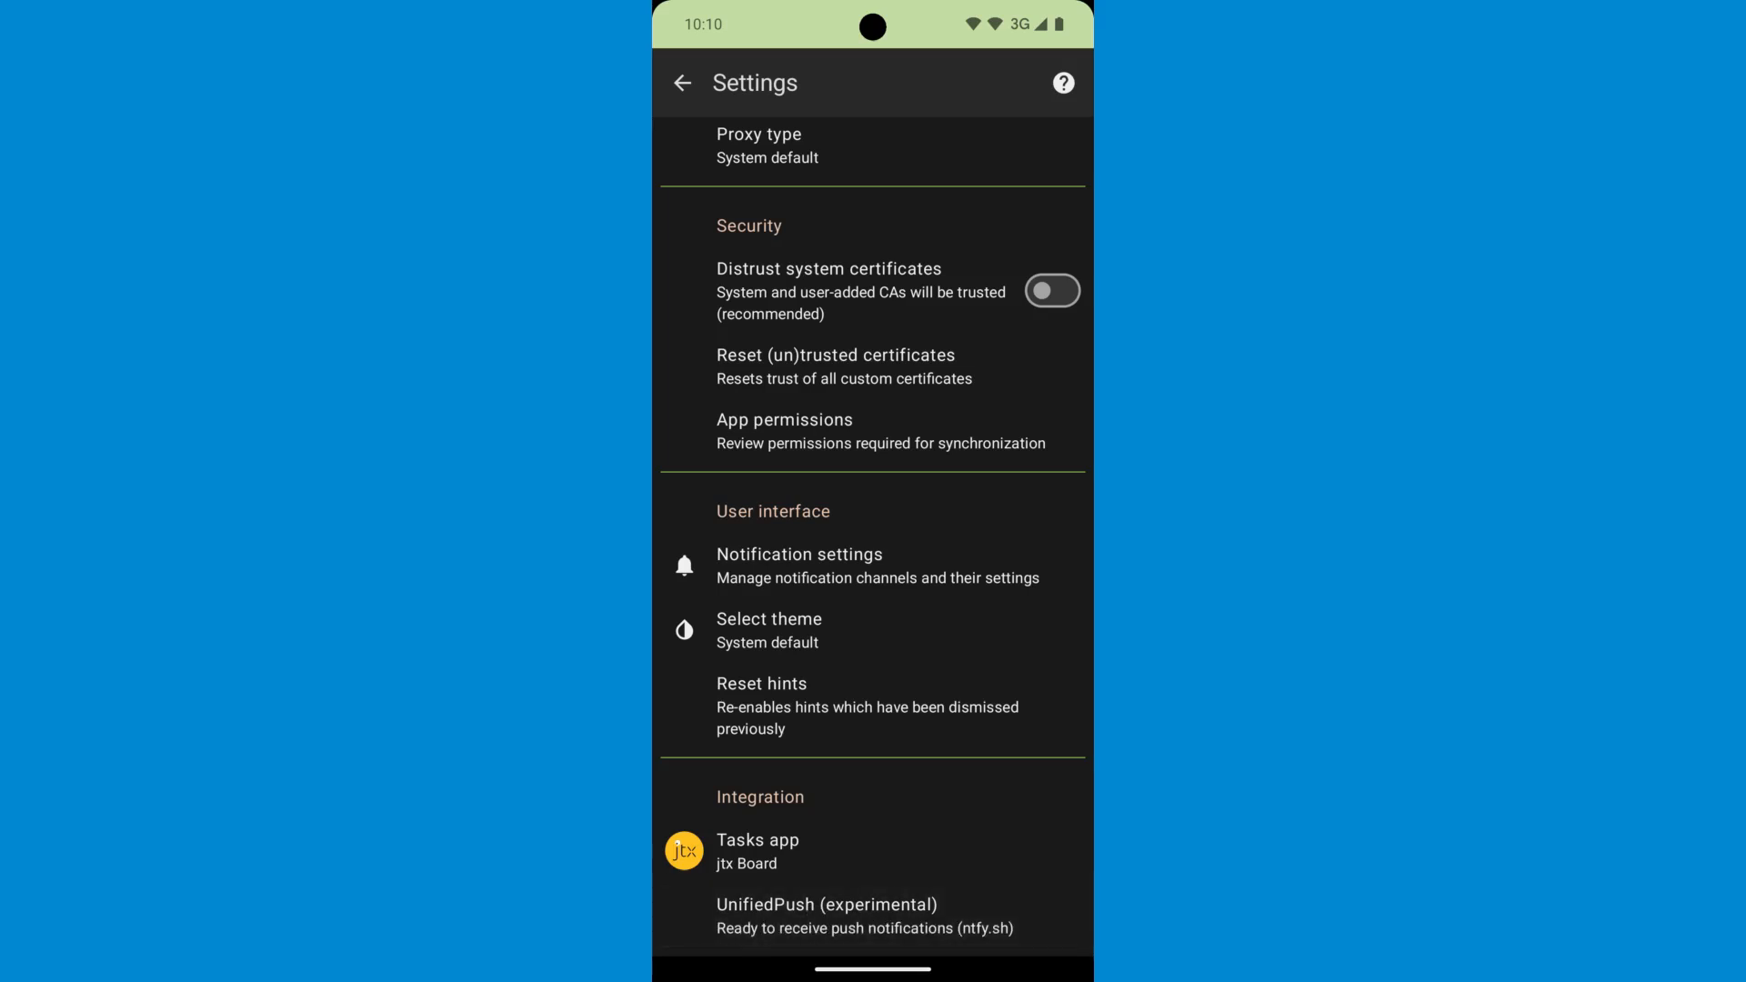
left_click(682, 82)
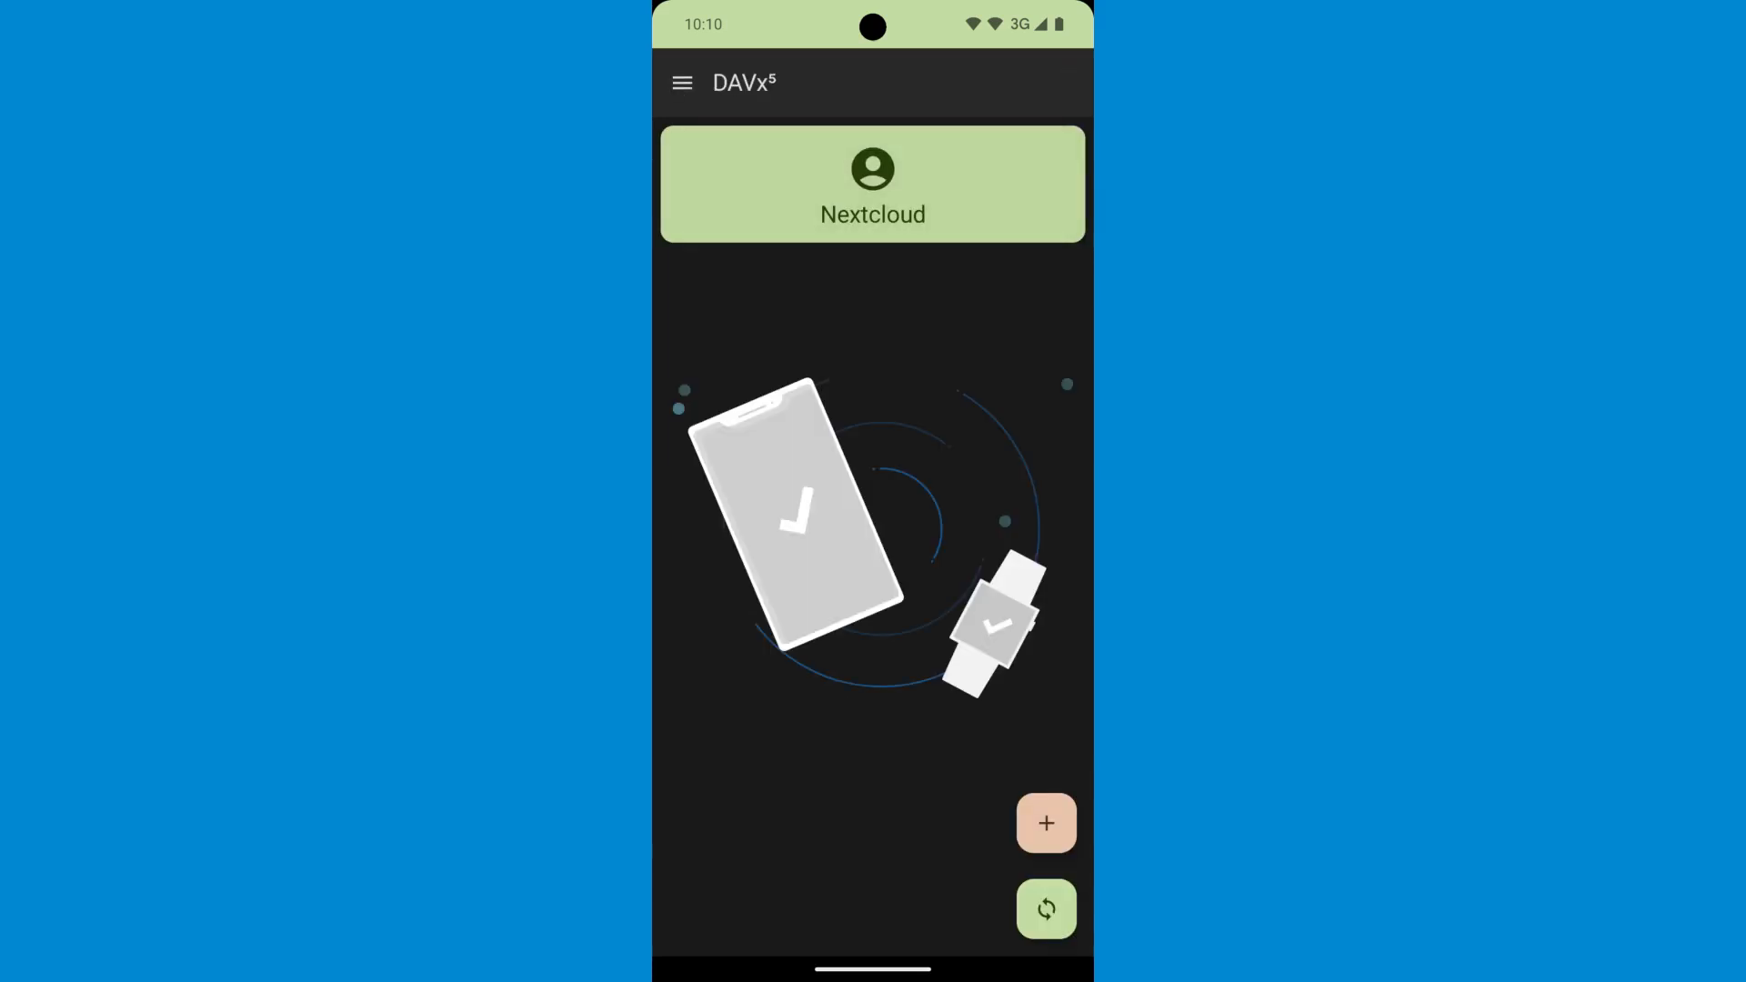
Show the Personal calendar's collection info in the Nextcloud account, confirming push is subscribed
left_click(871, 184)
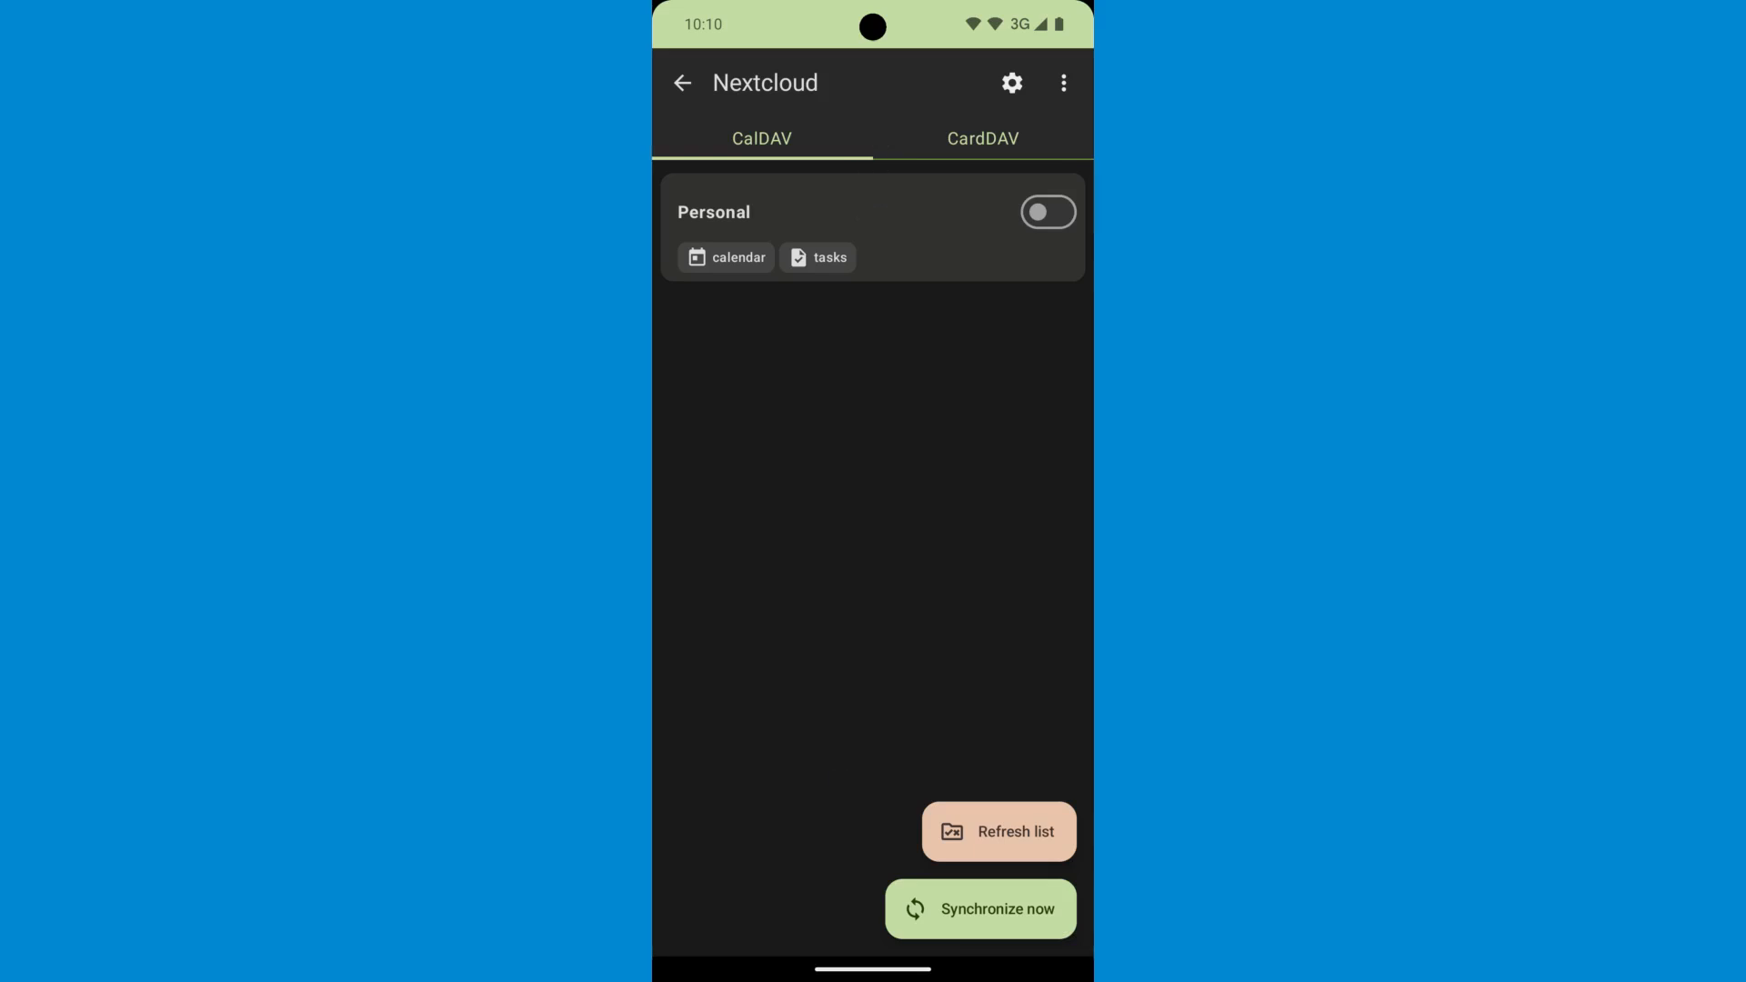
left_click(983, 139)
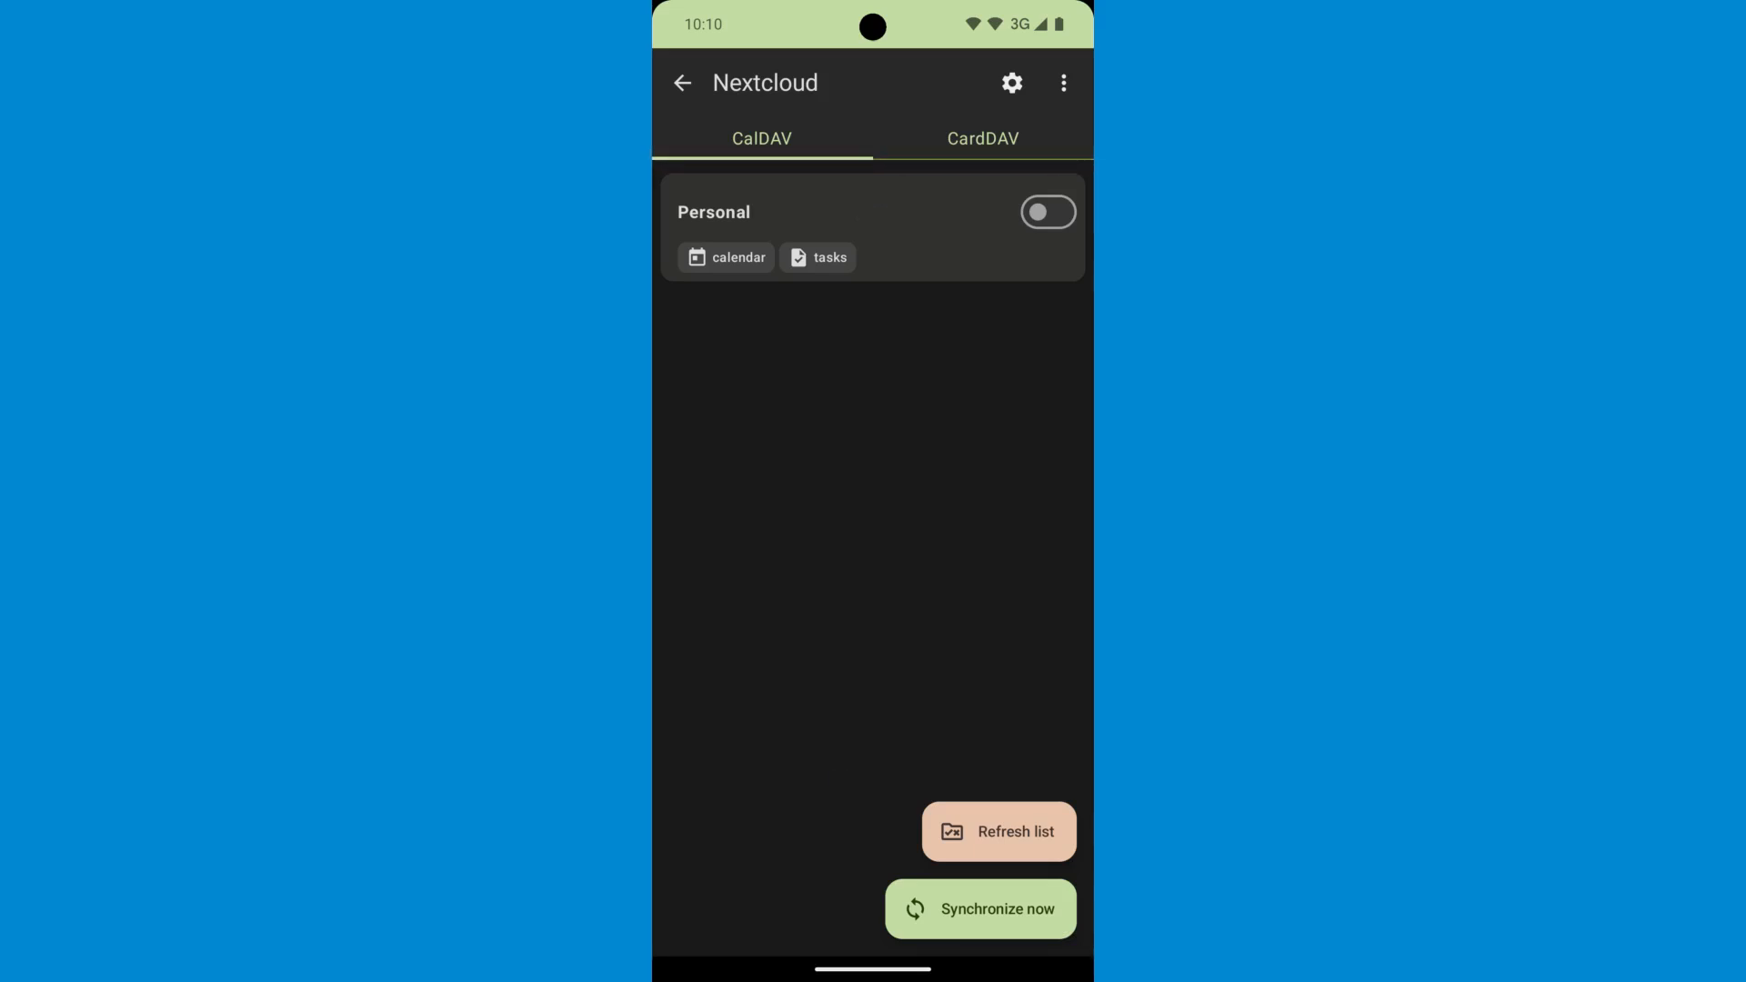
left_click(781, 211)
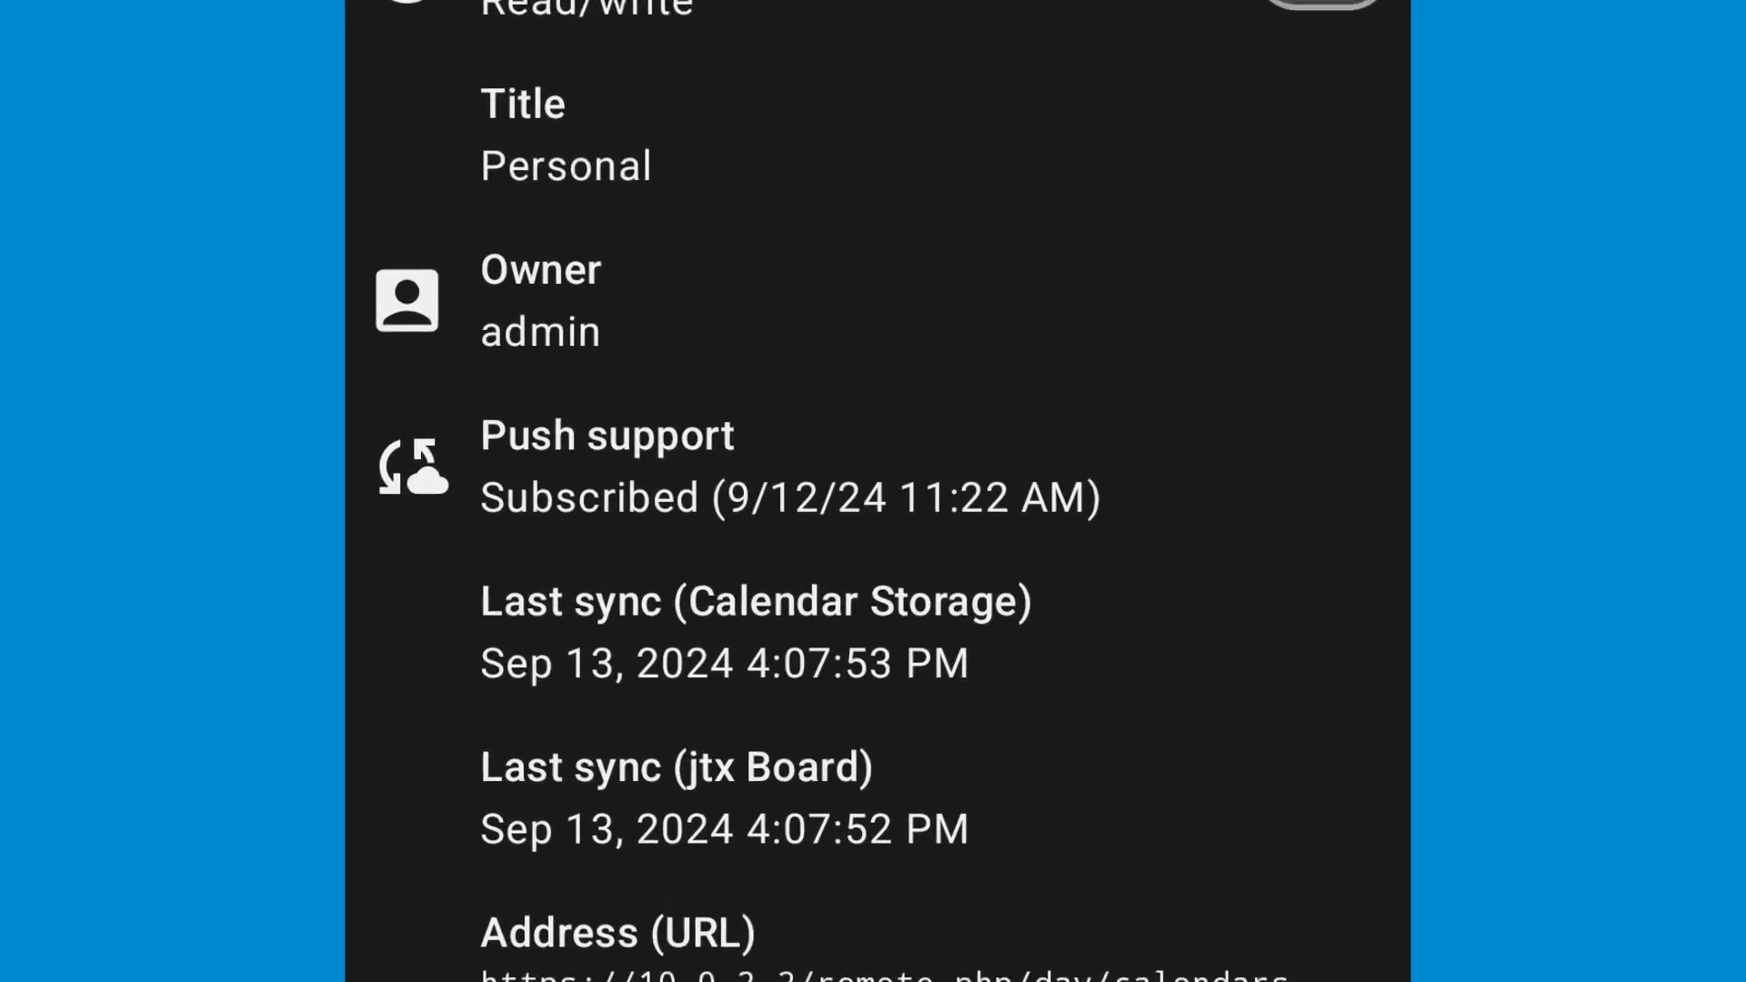
scroll("up", 3)
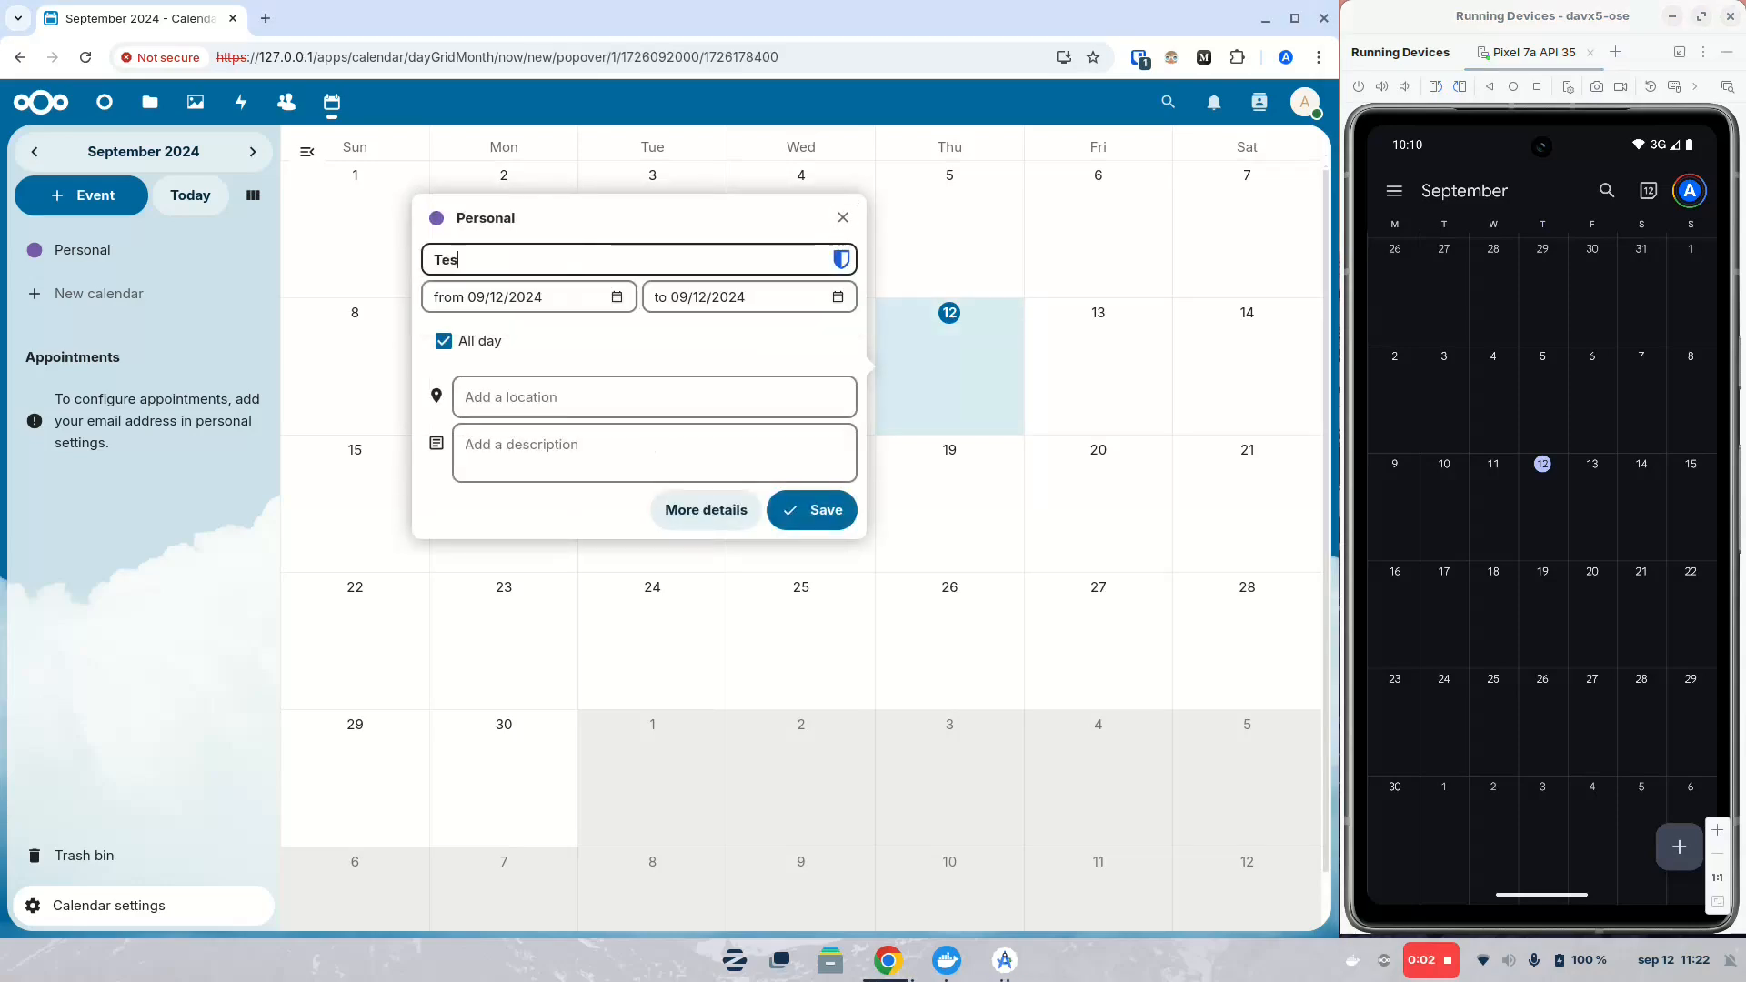
Save an all-day event titled 'Test Push Event' on September 12 in Nextcloud Calendar
type("t Push Event")
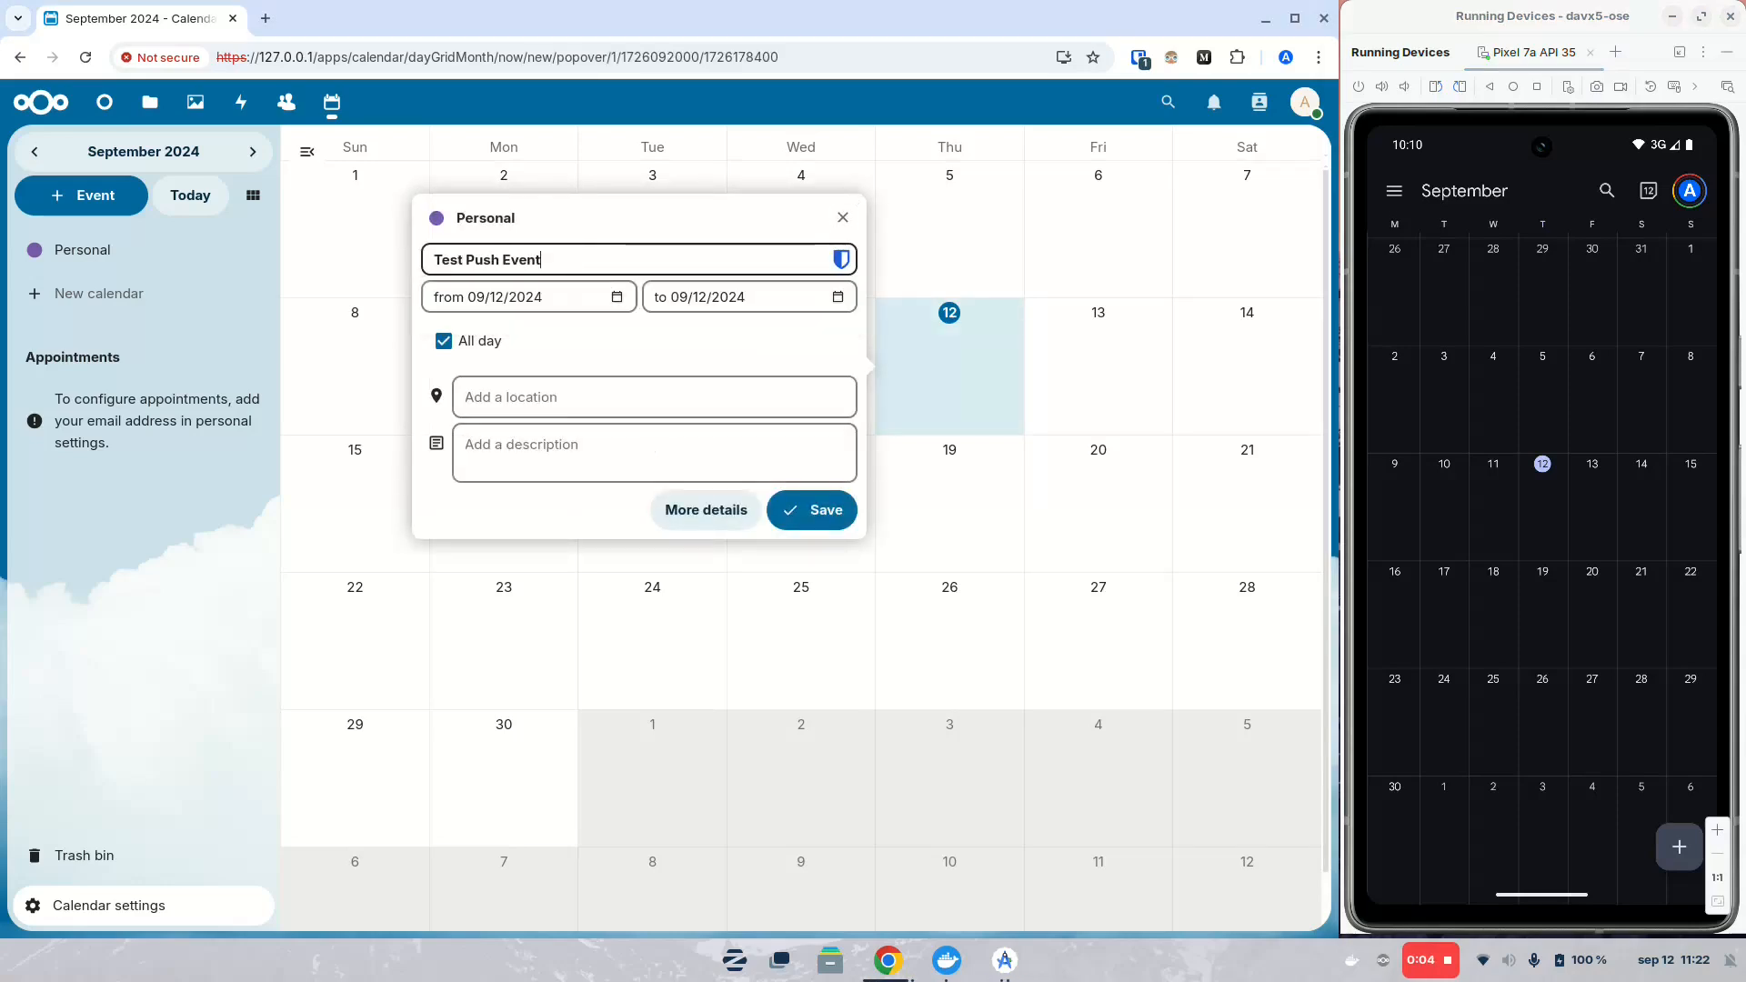
left_click(811, 509)
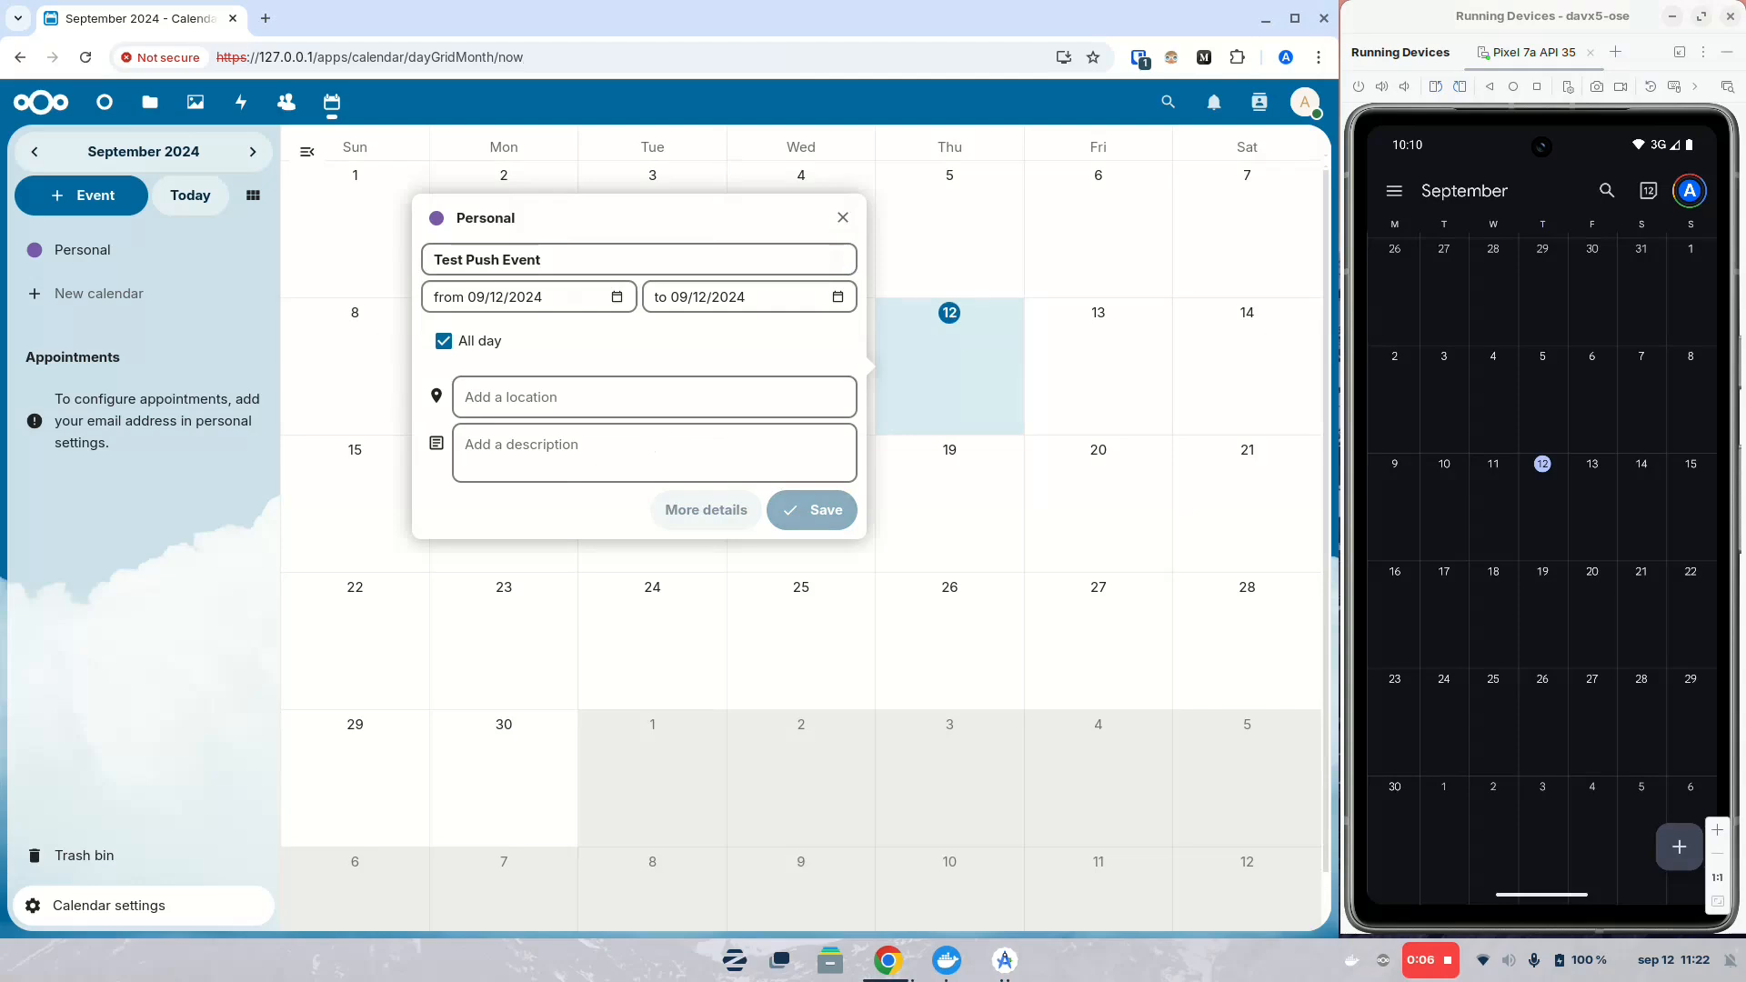
left_click(811, 509)
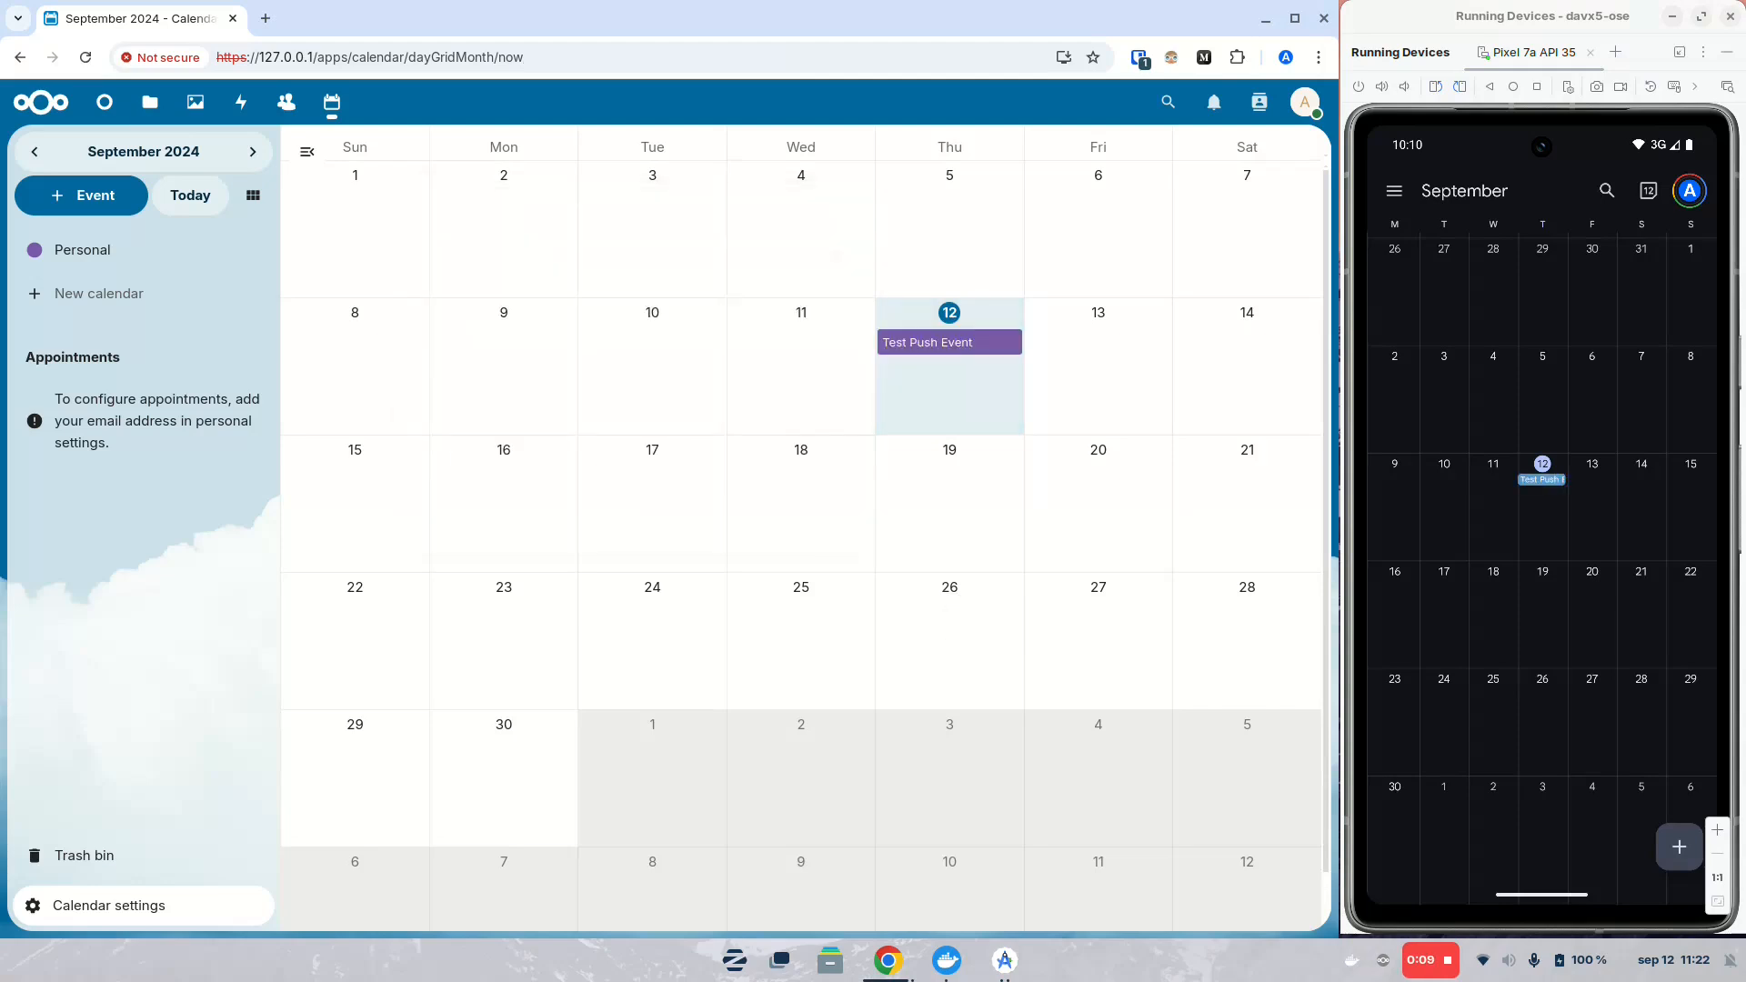